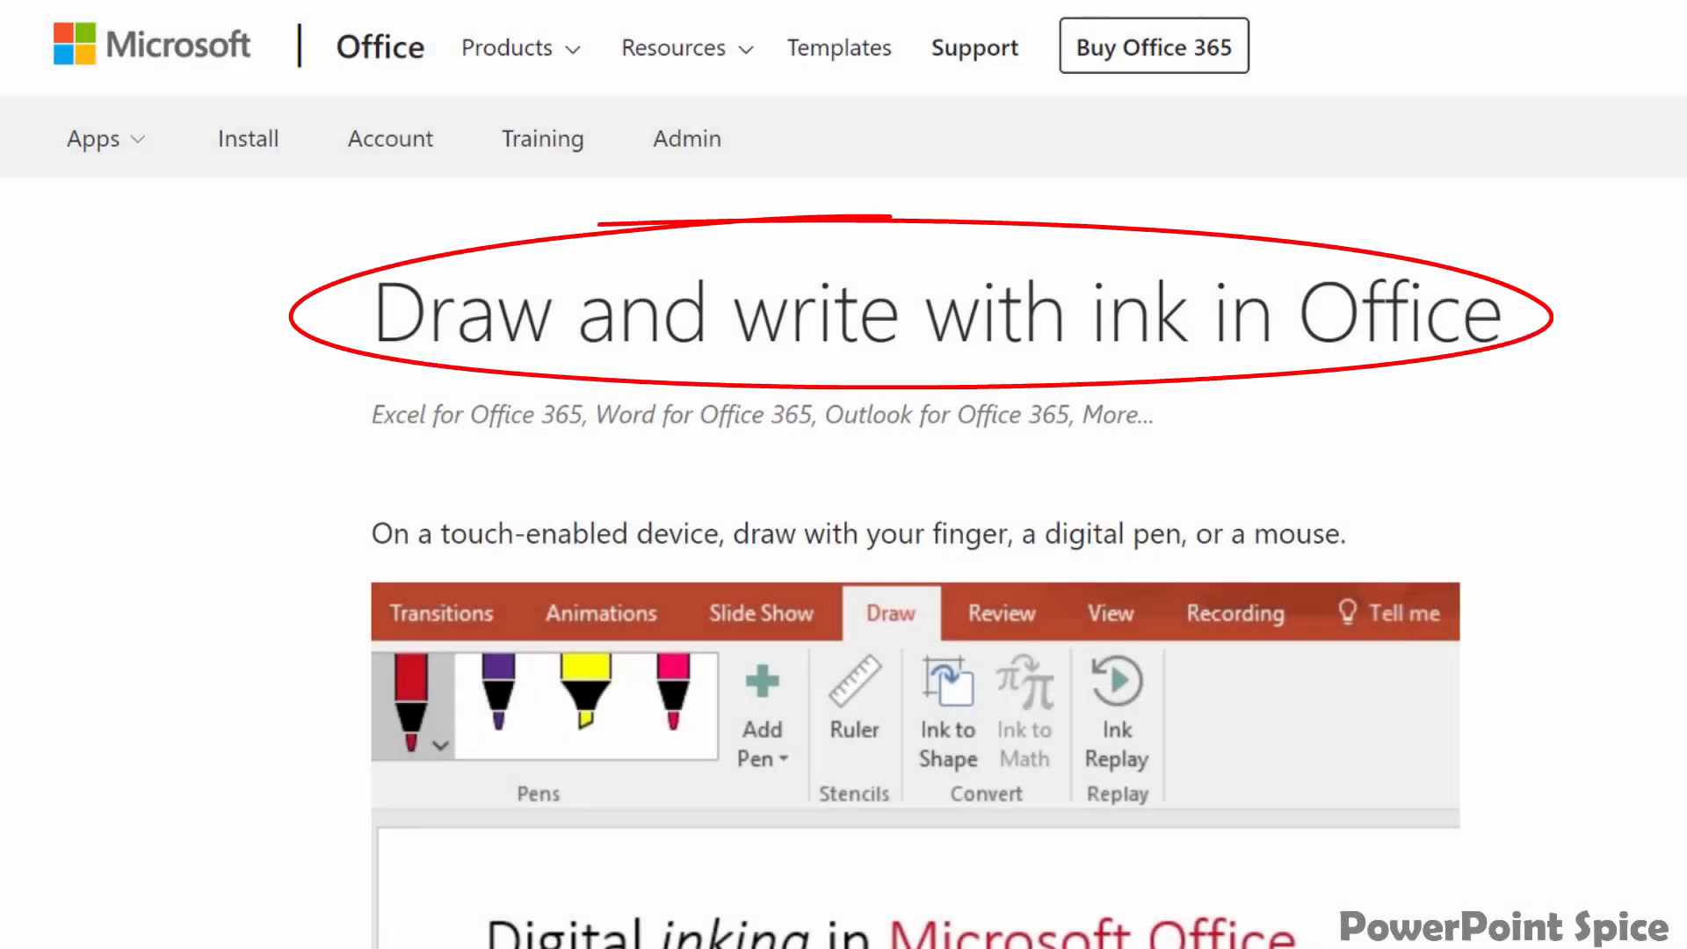
Step: Scroll down the 'Draw and write with ink in Office' article to the Office version list
{"action": "scroll", "scroll_direction": "down", "scroll_amount": 3}
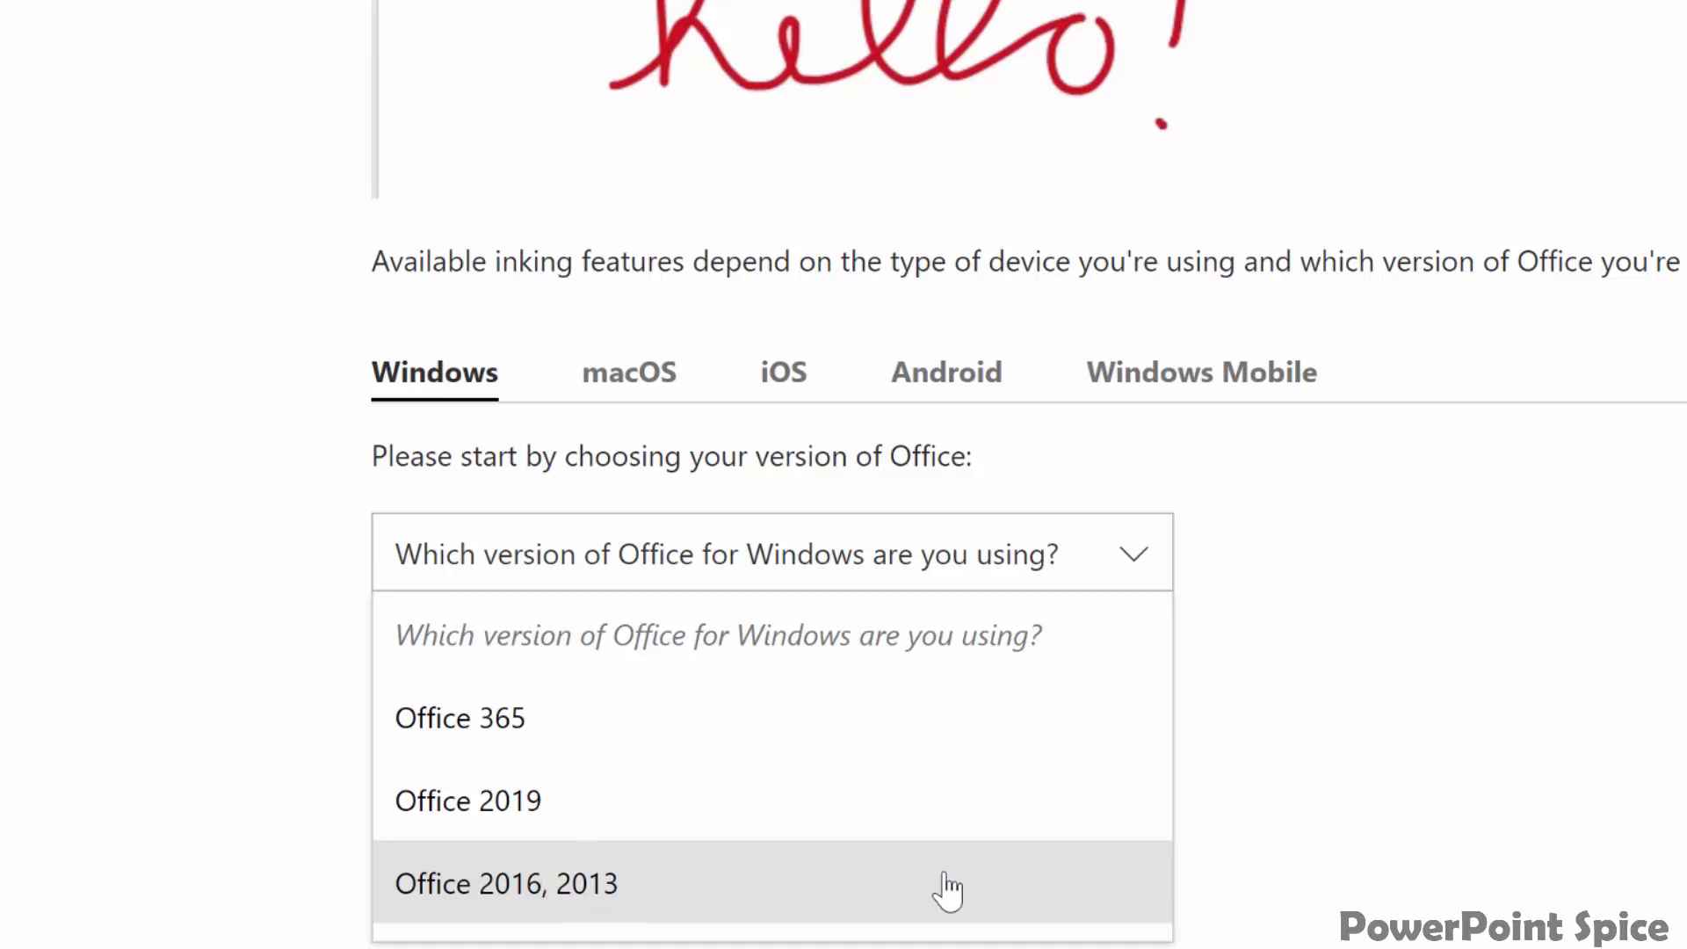
{"action": "mouse_move", "coordinate": [724, 717]}
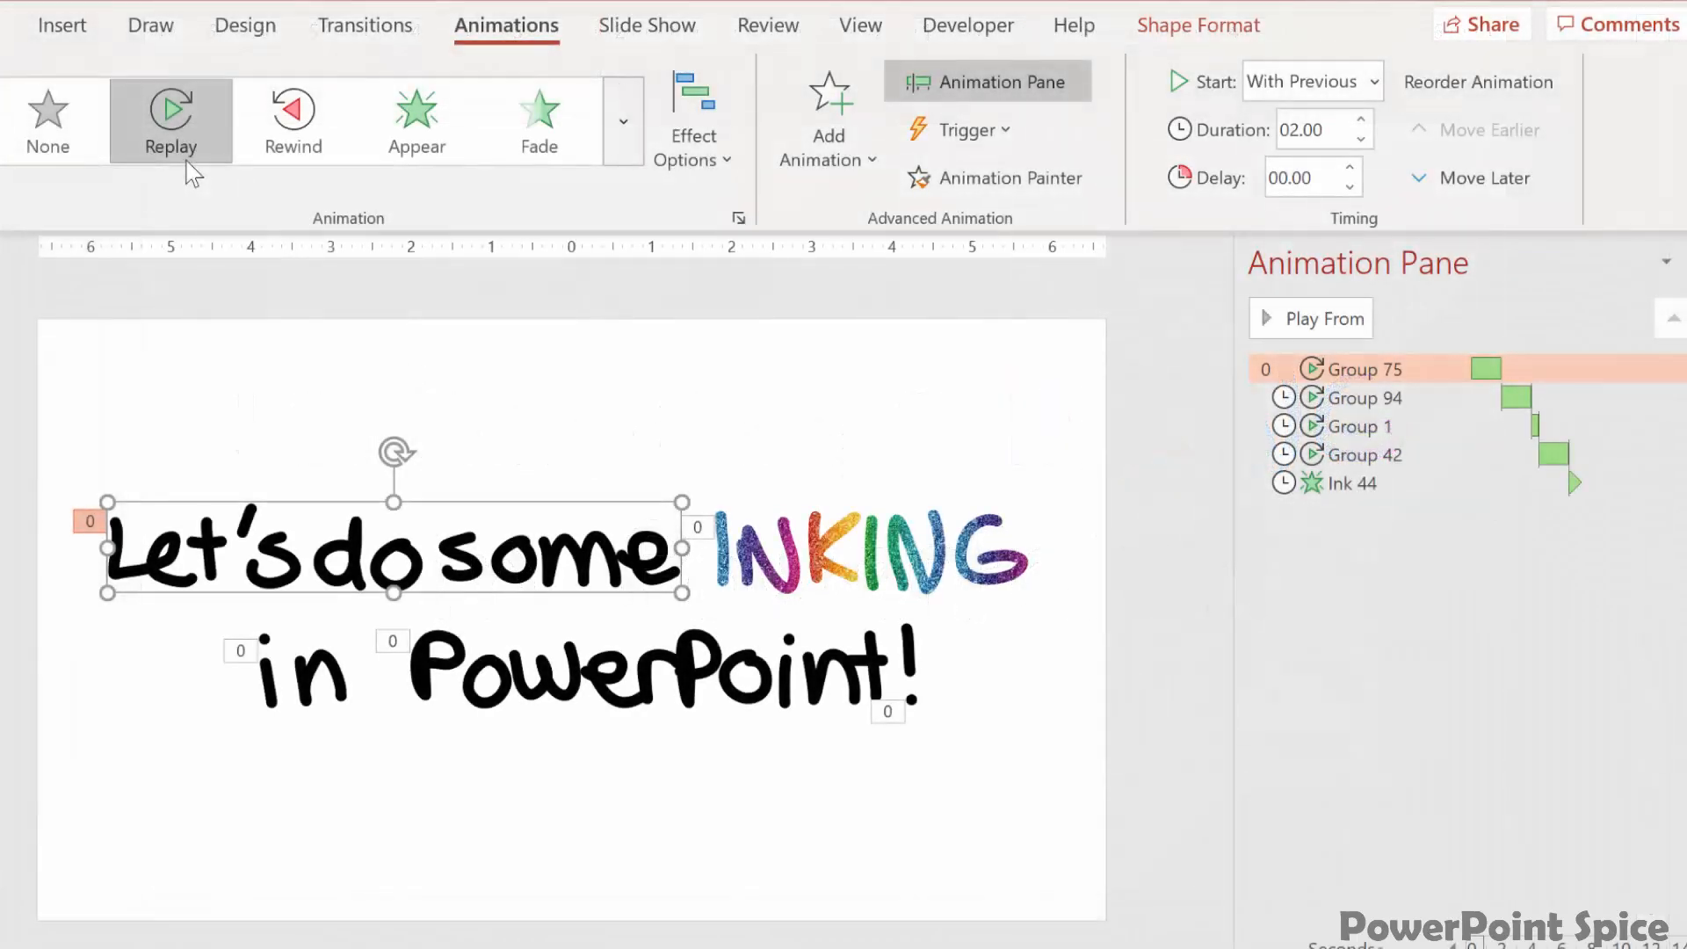
{"action": "left_click", "coordinate": [170, 121]}
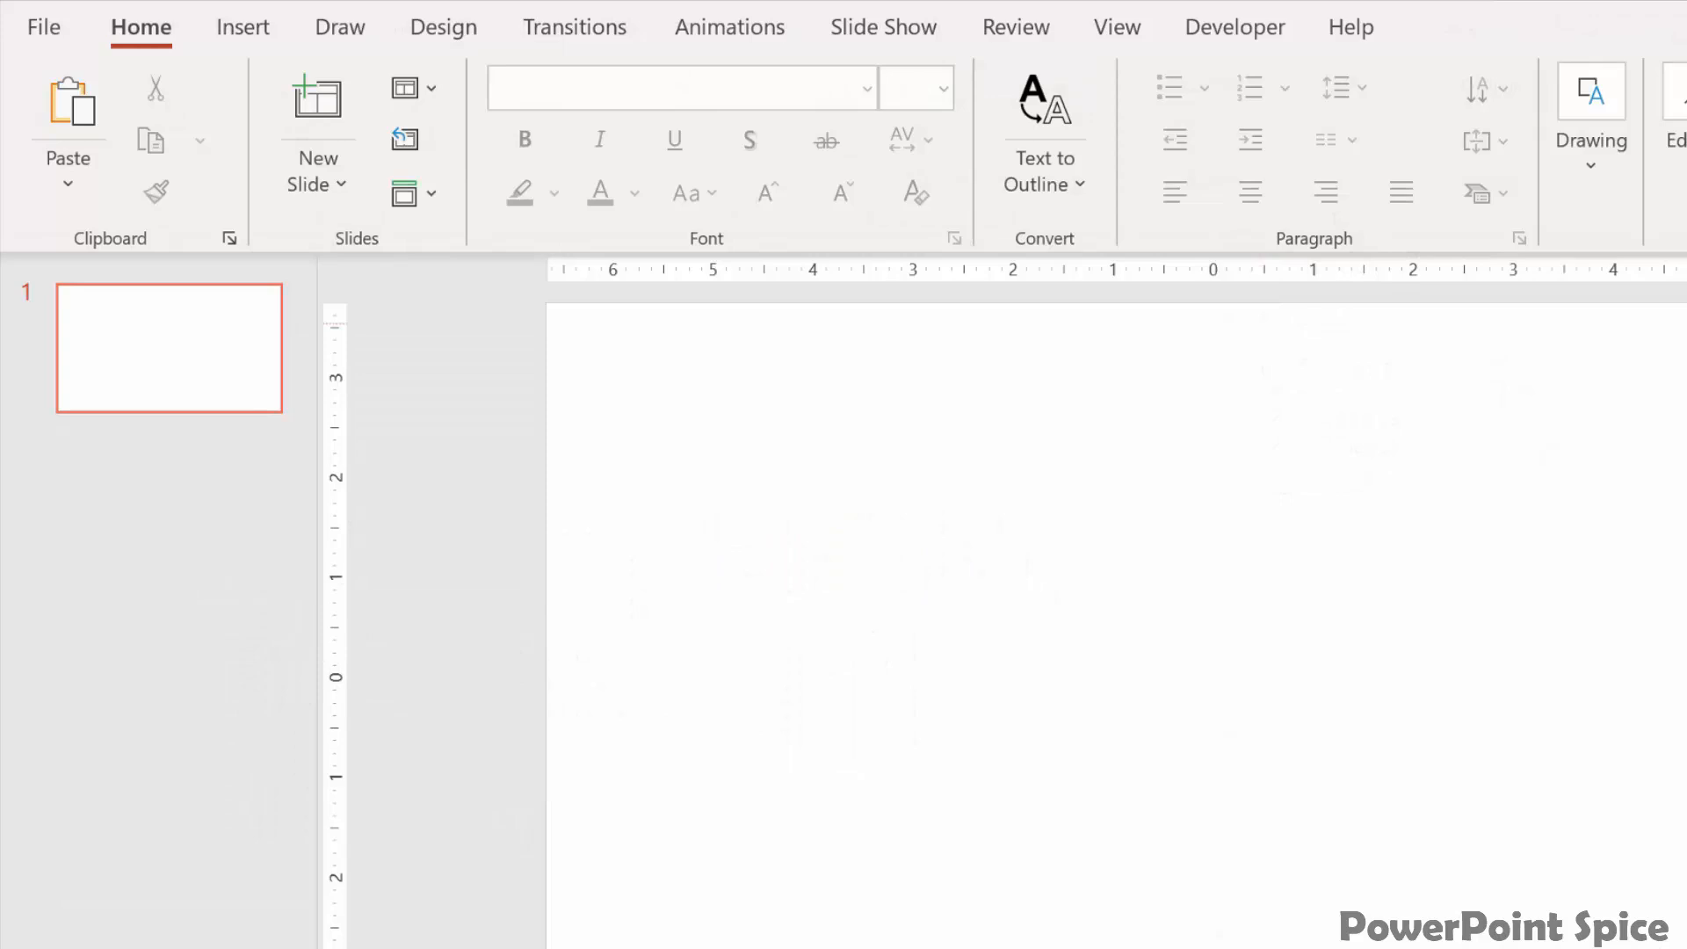
{"action": "mouse_move", "coordinate": [337, 27]}
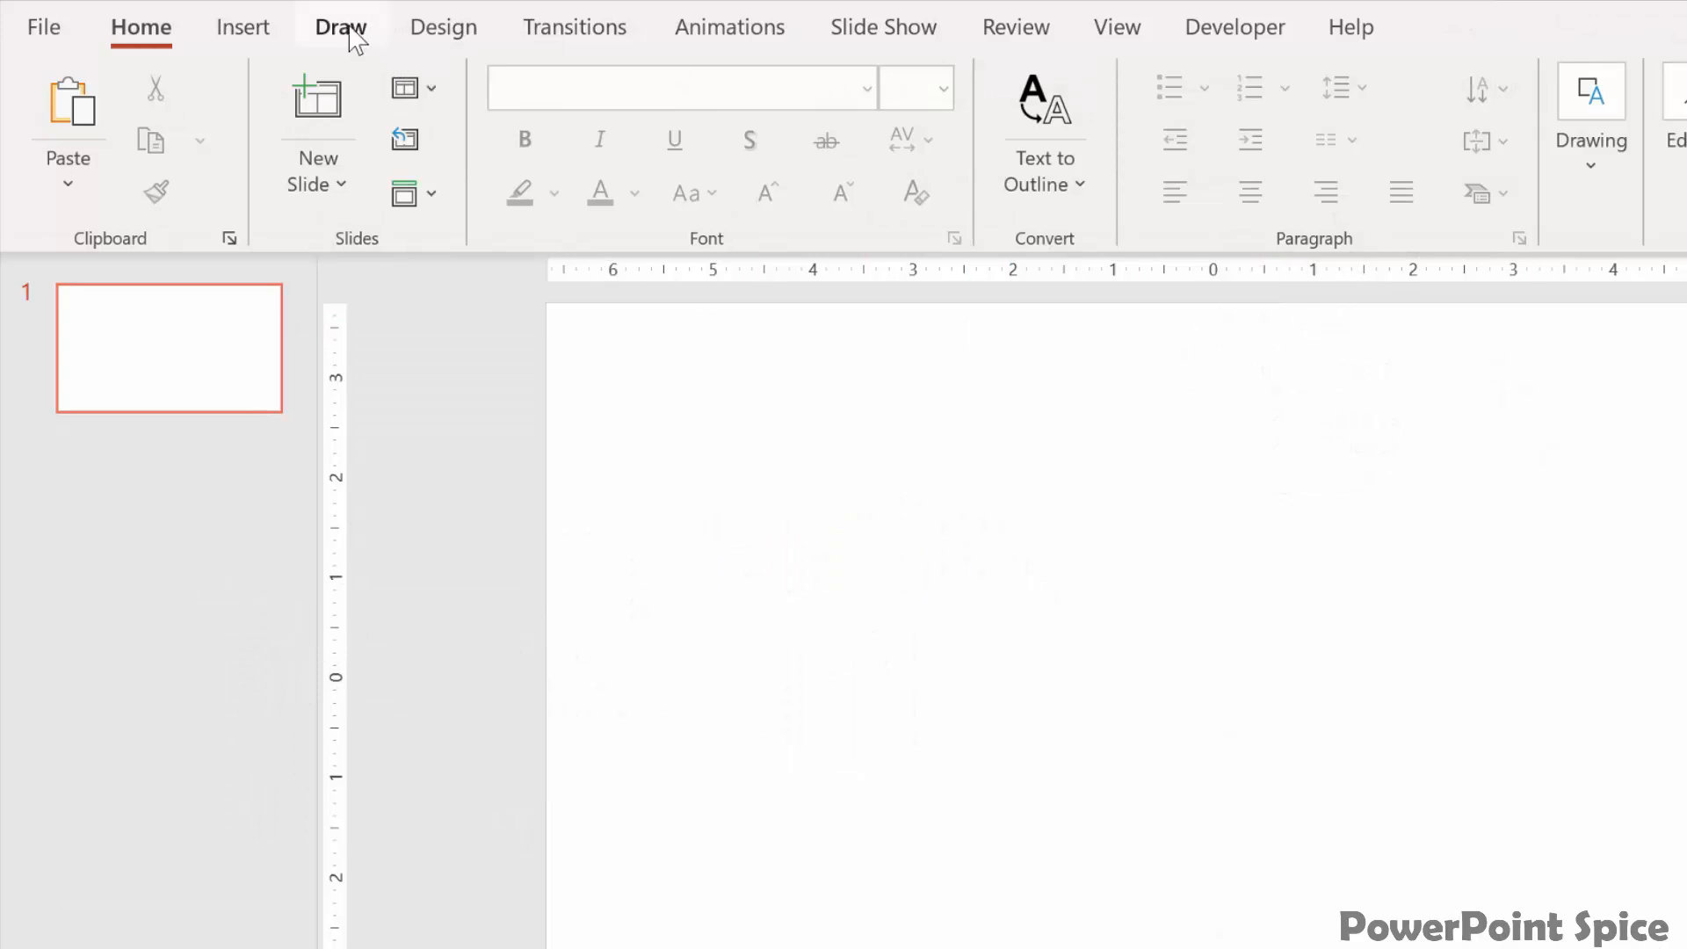
Step: Handwrite 'Hi' in purple ink on the slide and show the ruler guide
{"action": "left_click", "coordinate": [339, 27]}
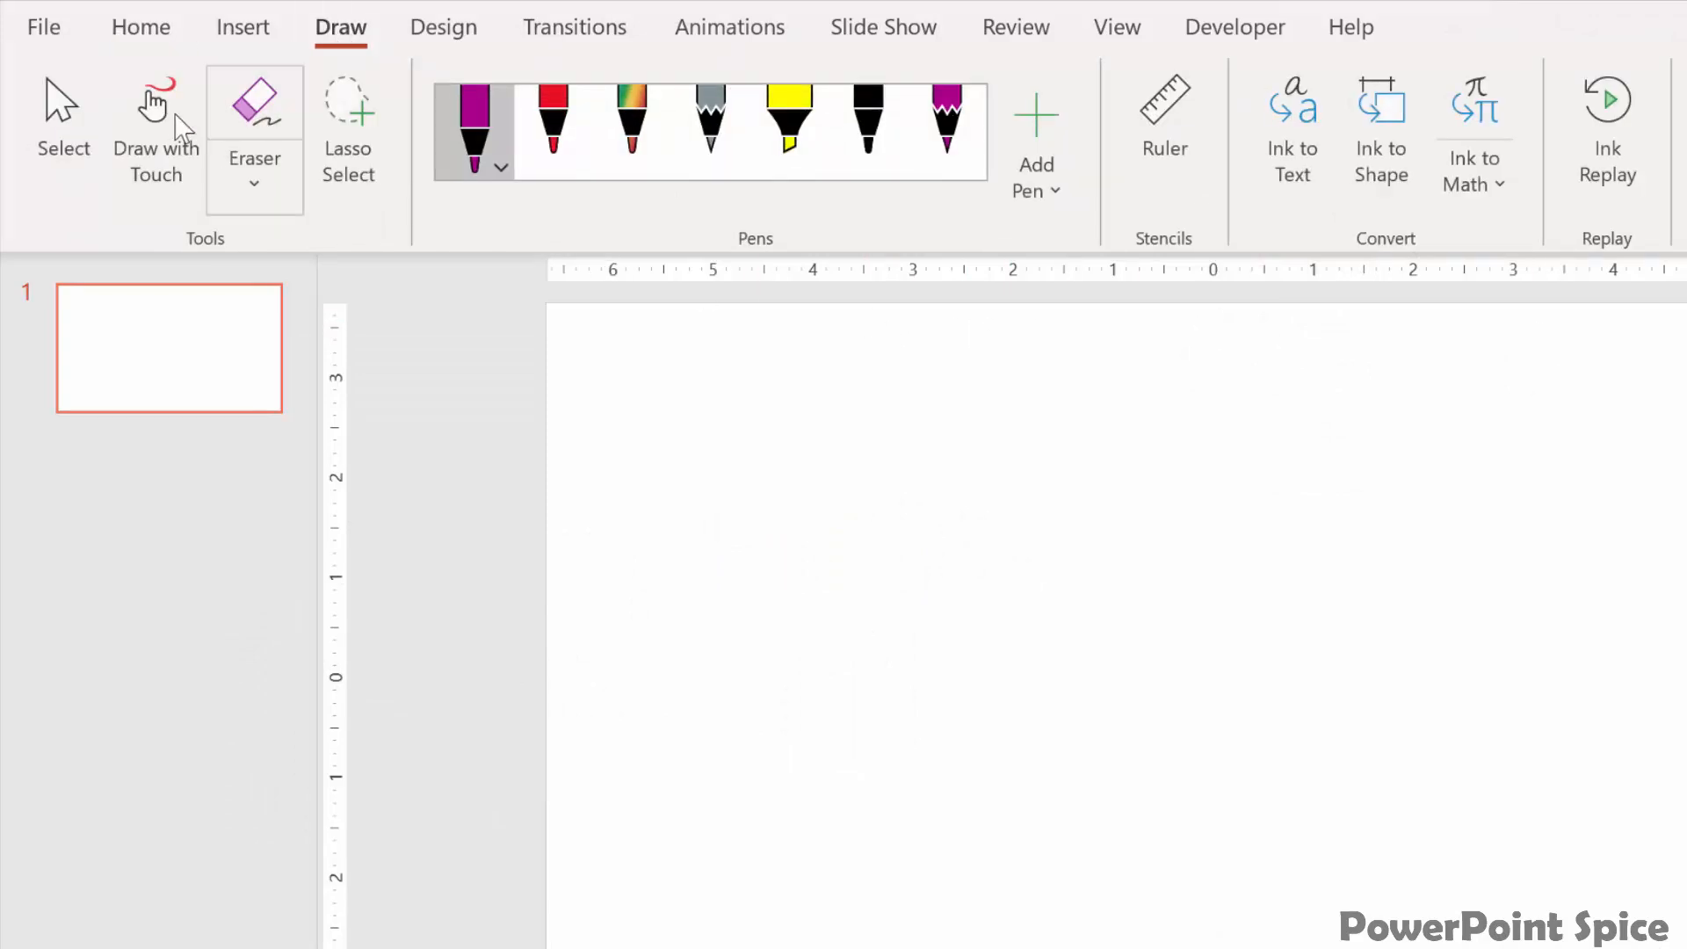
{"action": "left_click_drag", "start_coordinate": [797, 435], "coordinate": [814, 724]}
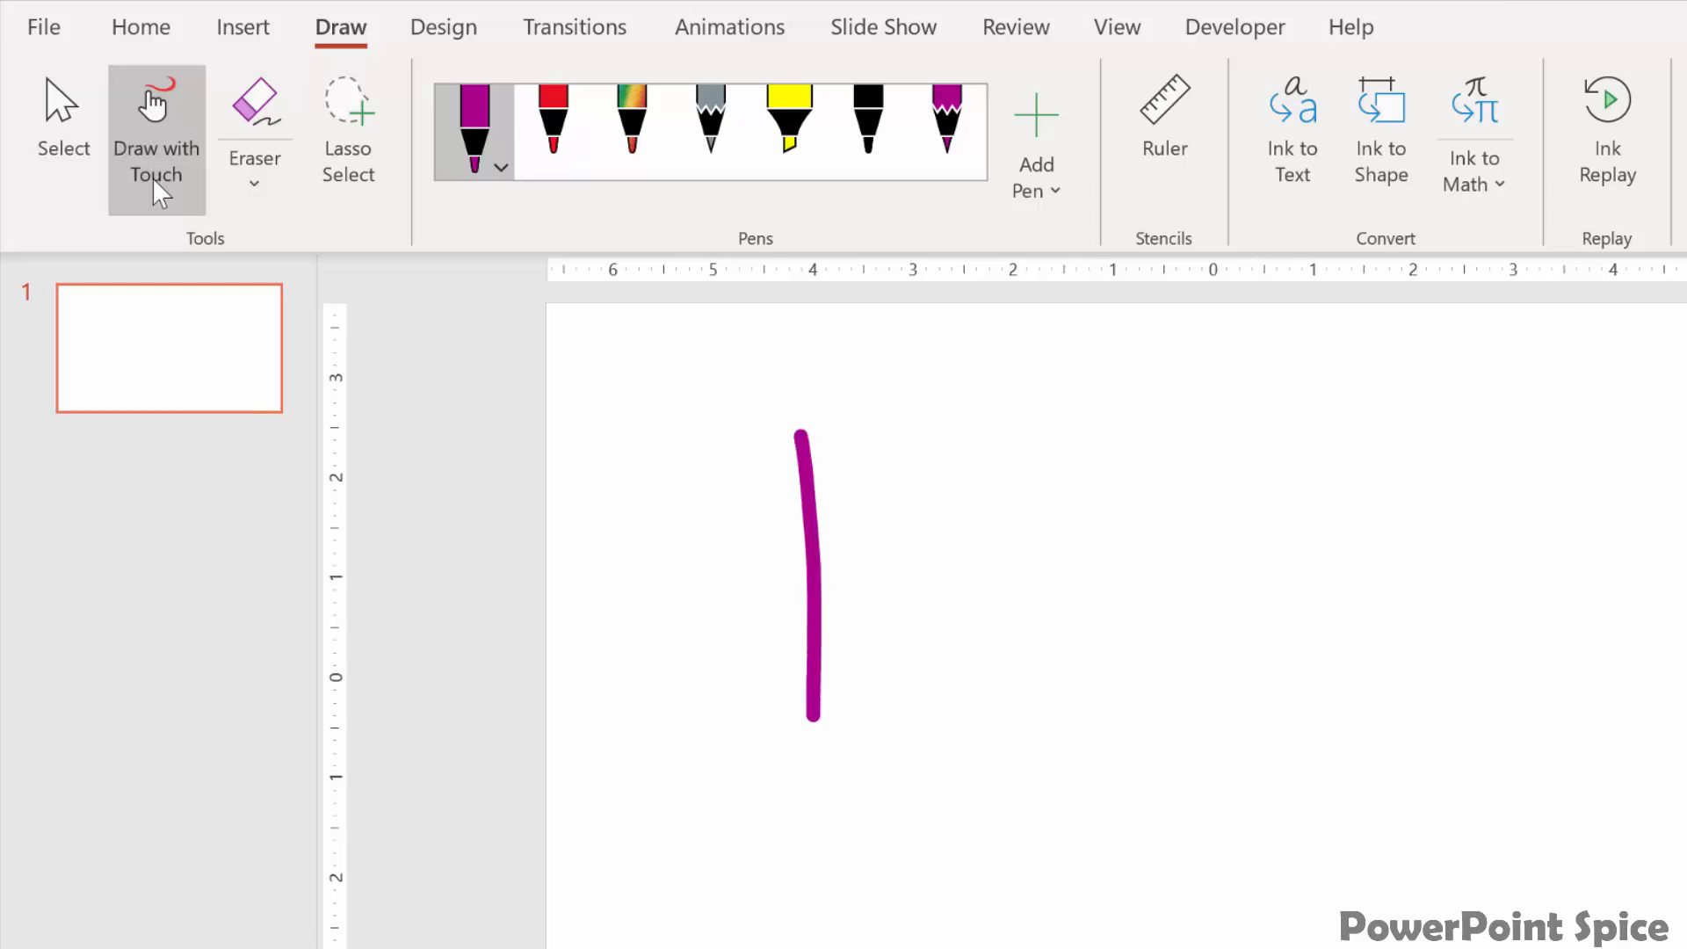
{"action": "left_click_drag", "start_coordinate": [953, 430], "coordinate": [953, 742]}
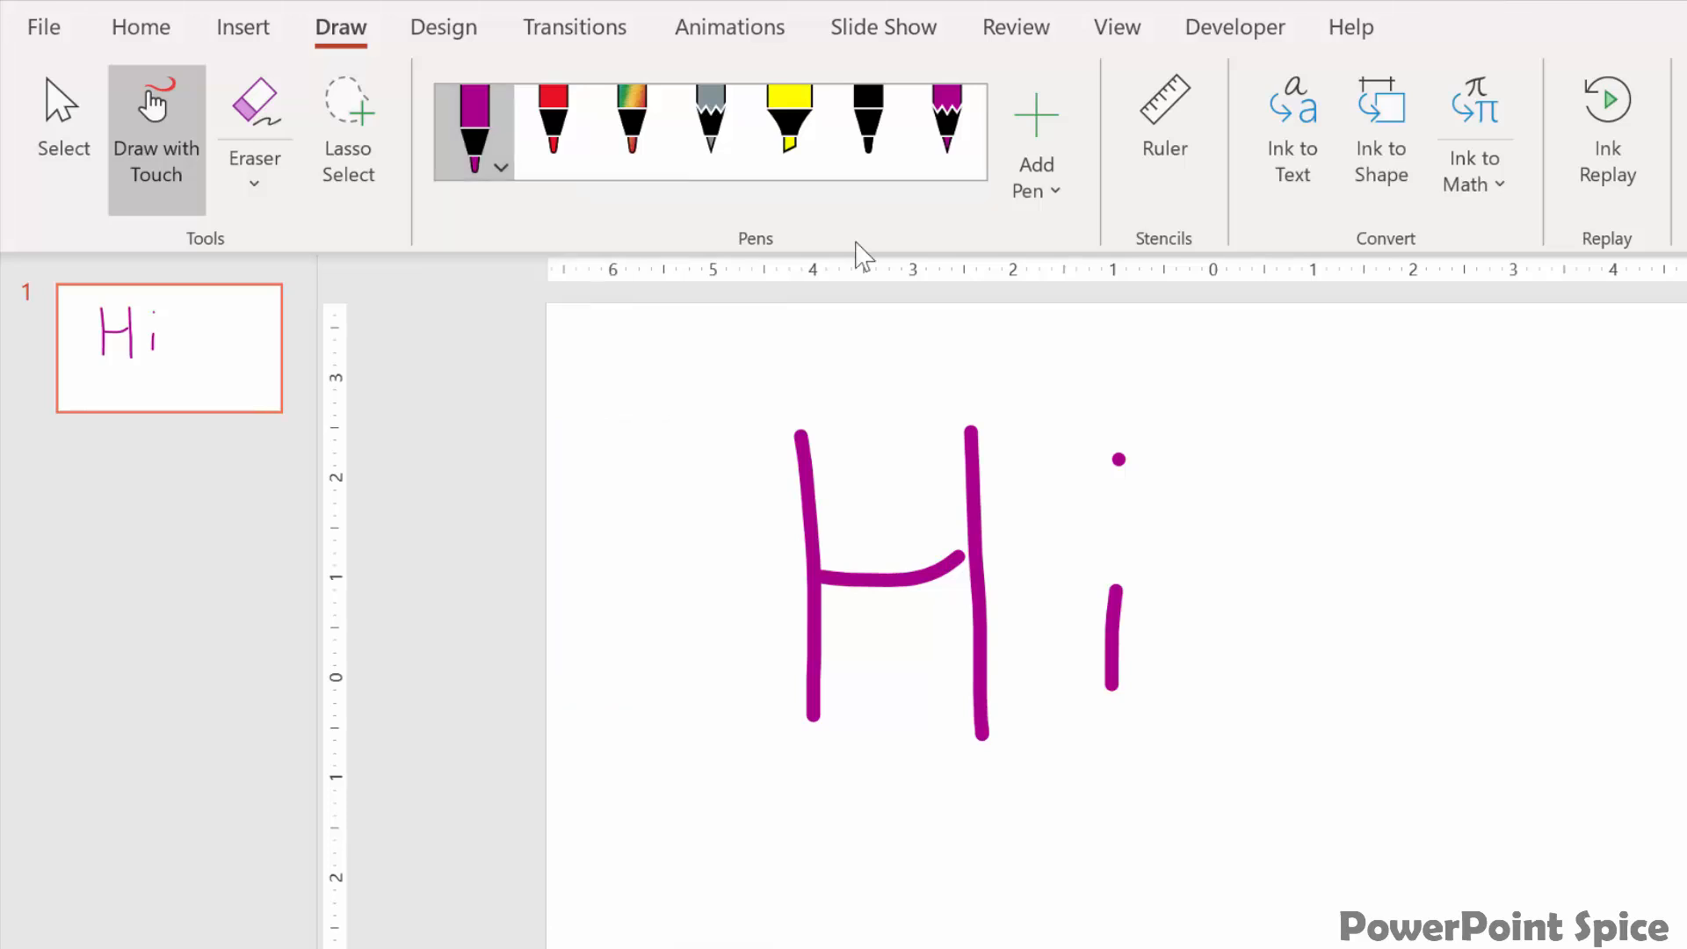
{"action": "left_click", "coordinate": [1163, 118]}
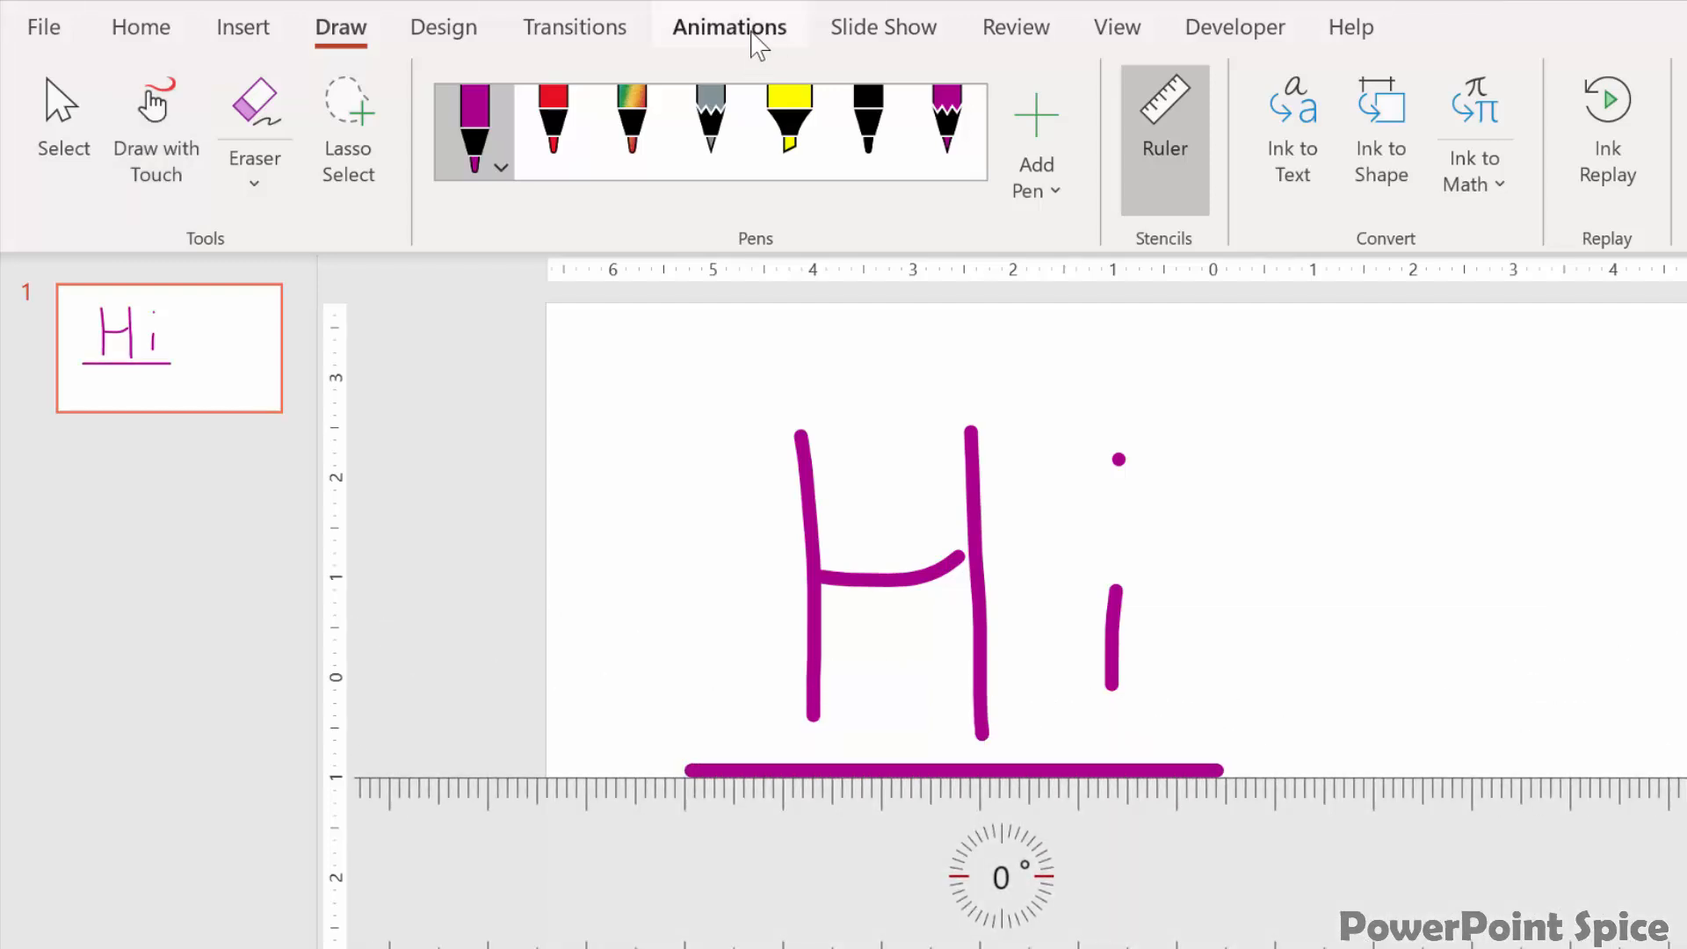
Step: Apply the Replay animation to the inked 'Hi' and preview it playing back twice
{"action": "left_click", "coordinate": [727, 27]}
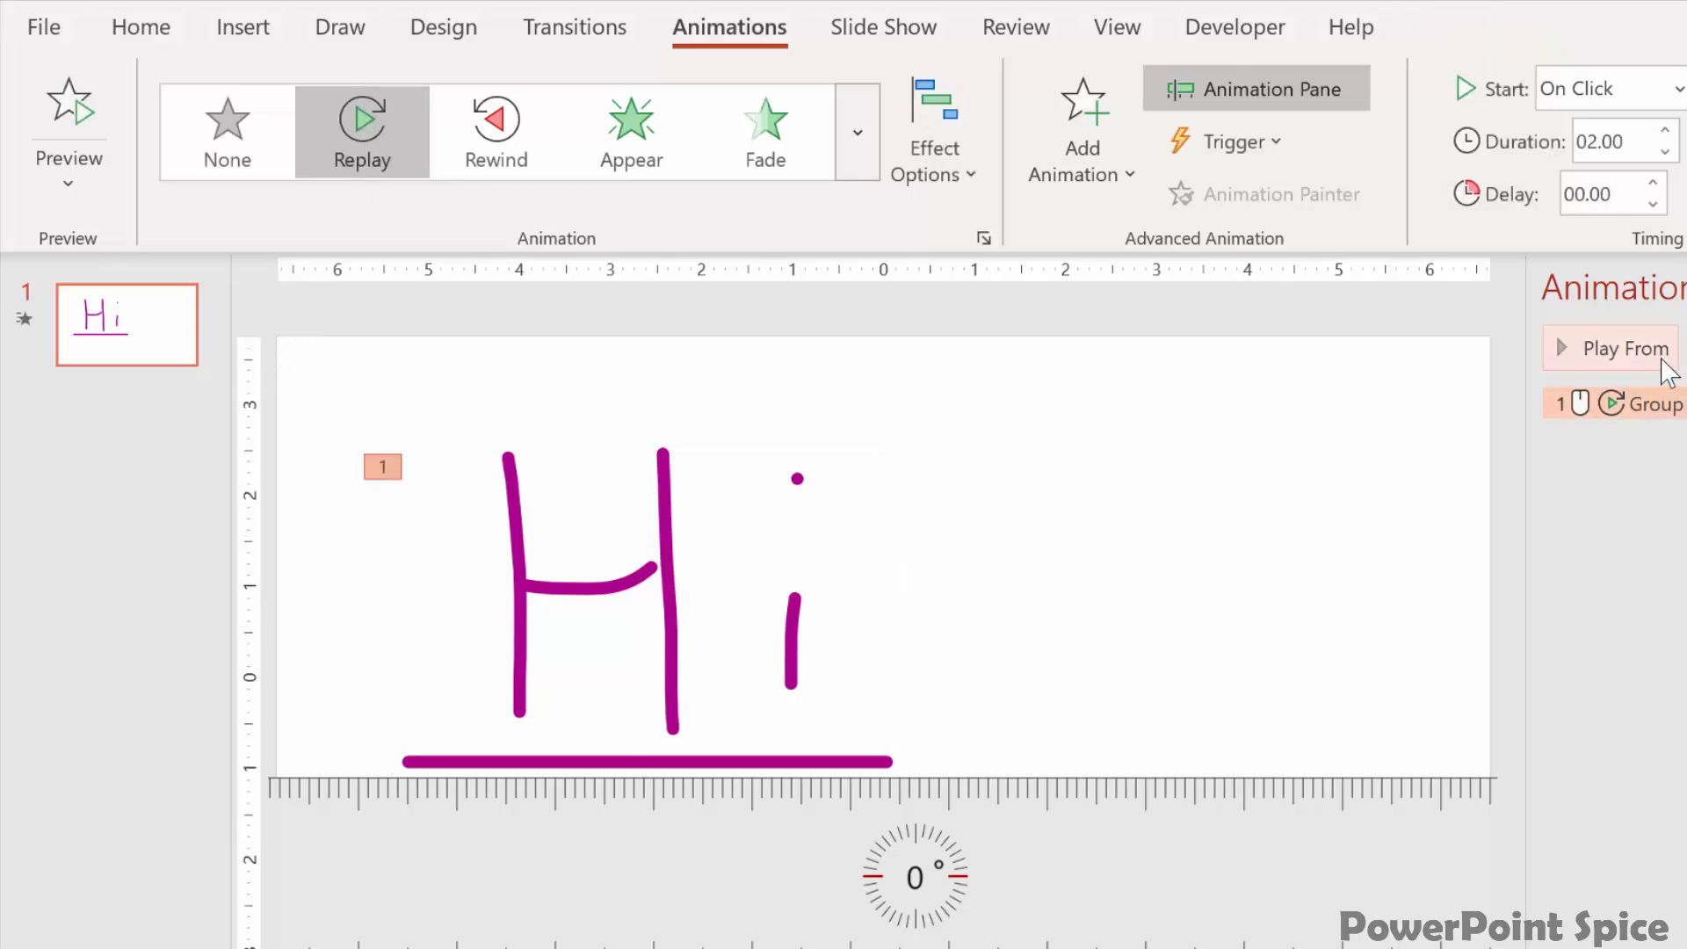
{"action": "left_click", "coordinate": [1624, 348]}
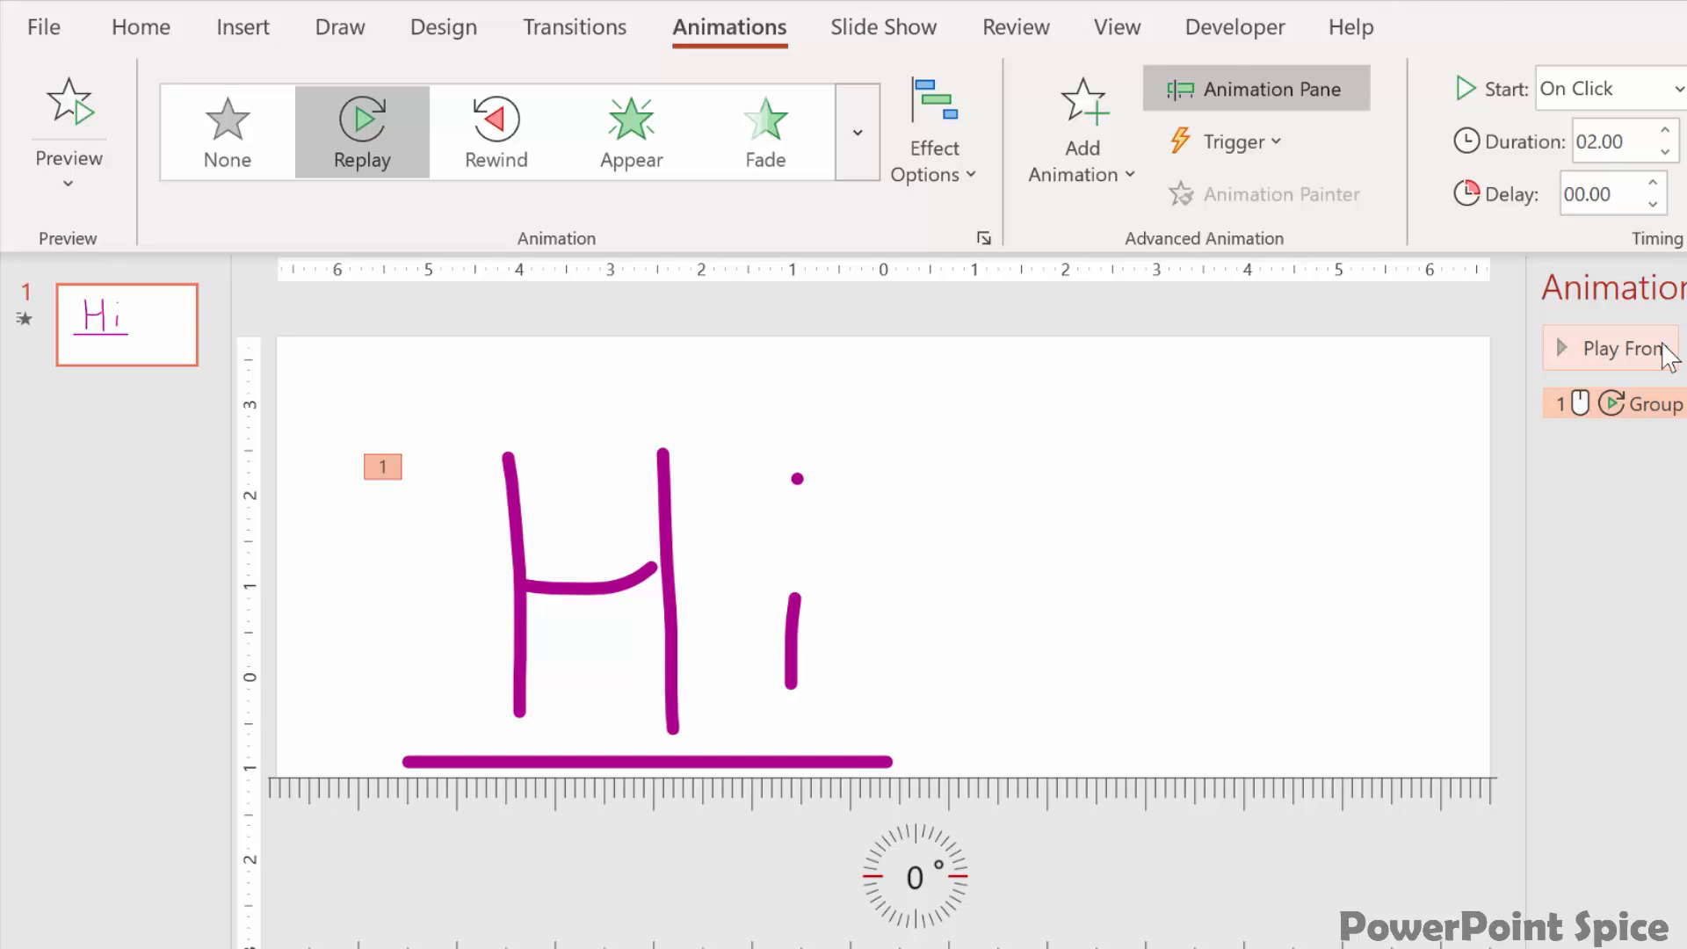
{"action": "left_click", "coordinate": [1613, 348]}
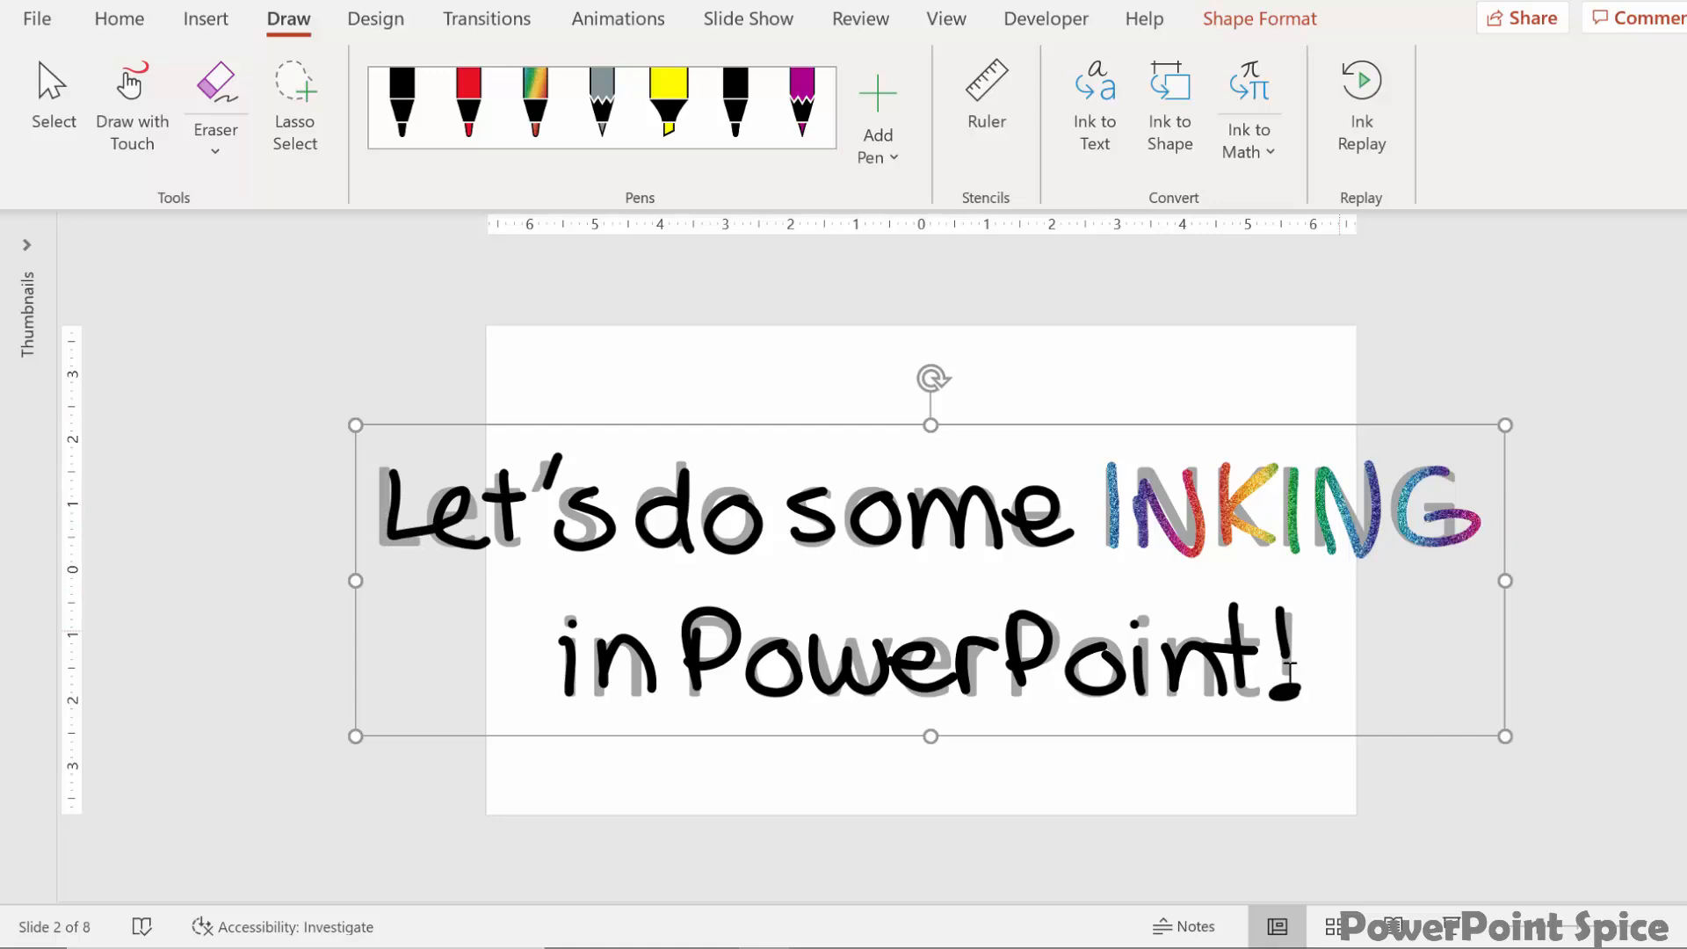
{"action": "mouse_move", "coordinate": [1562, 415]}
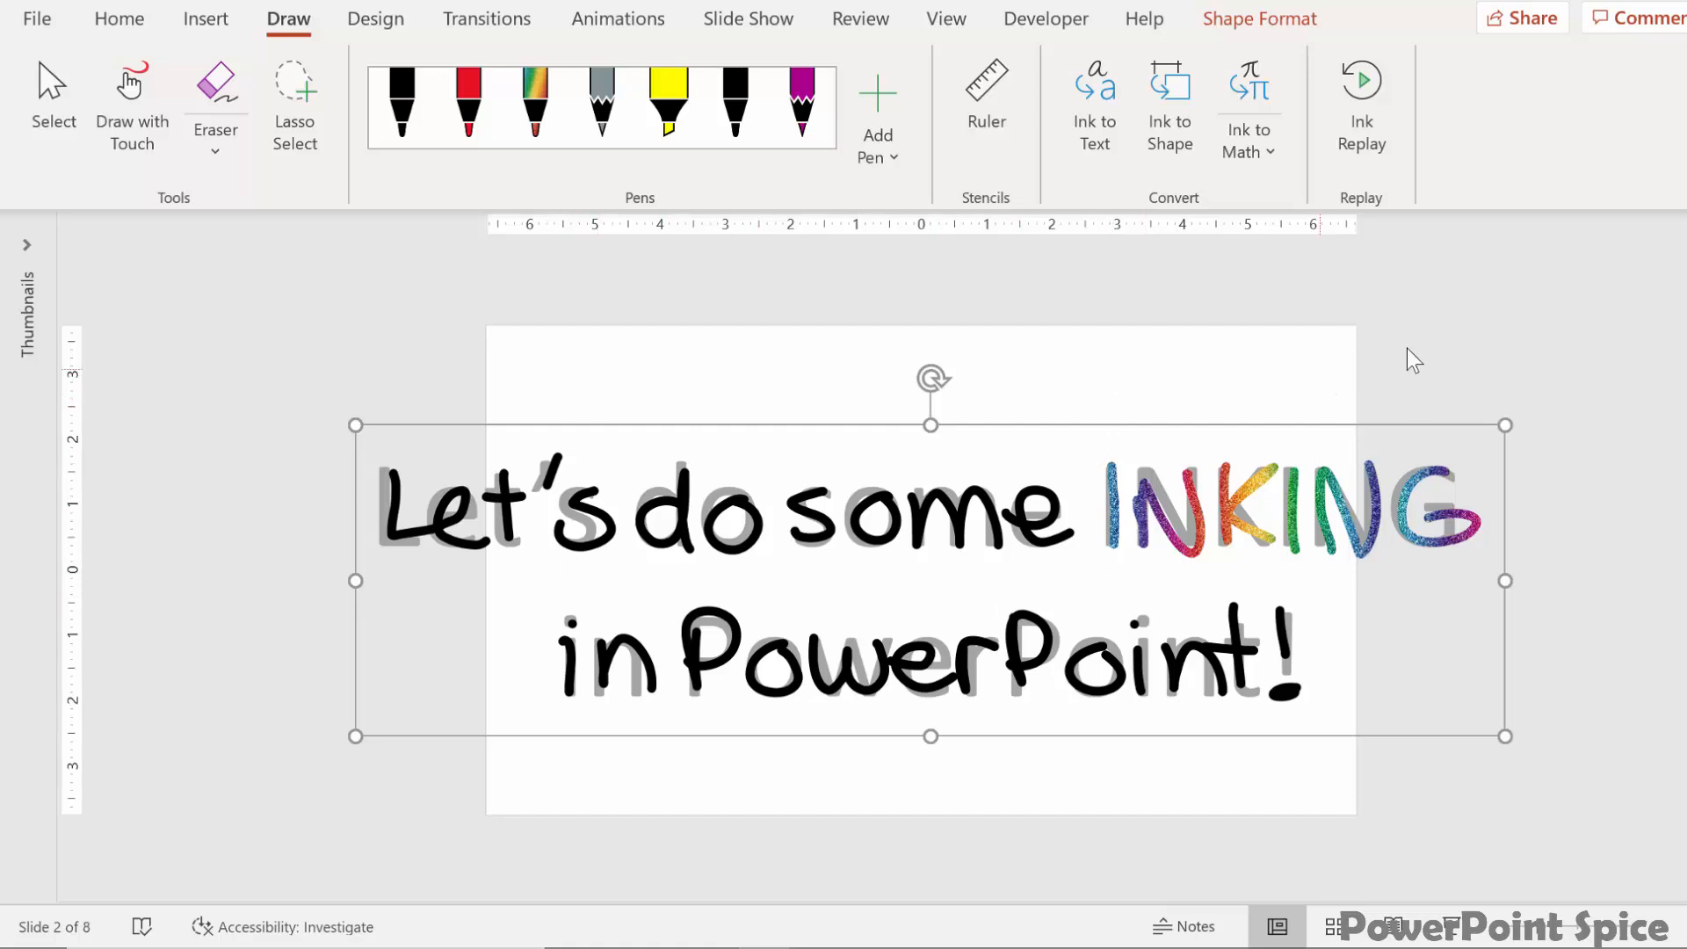
{"action": "mouse_move", "coordinate": [1455, 362]}
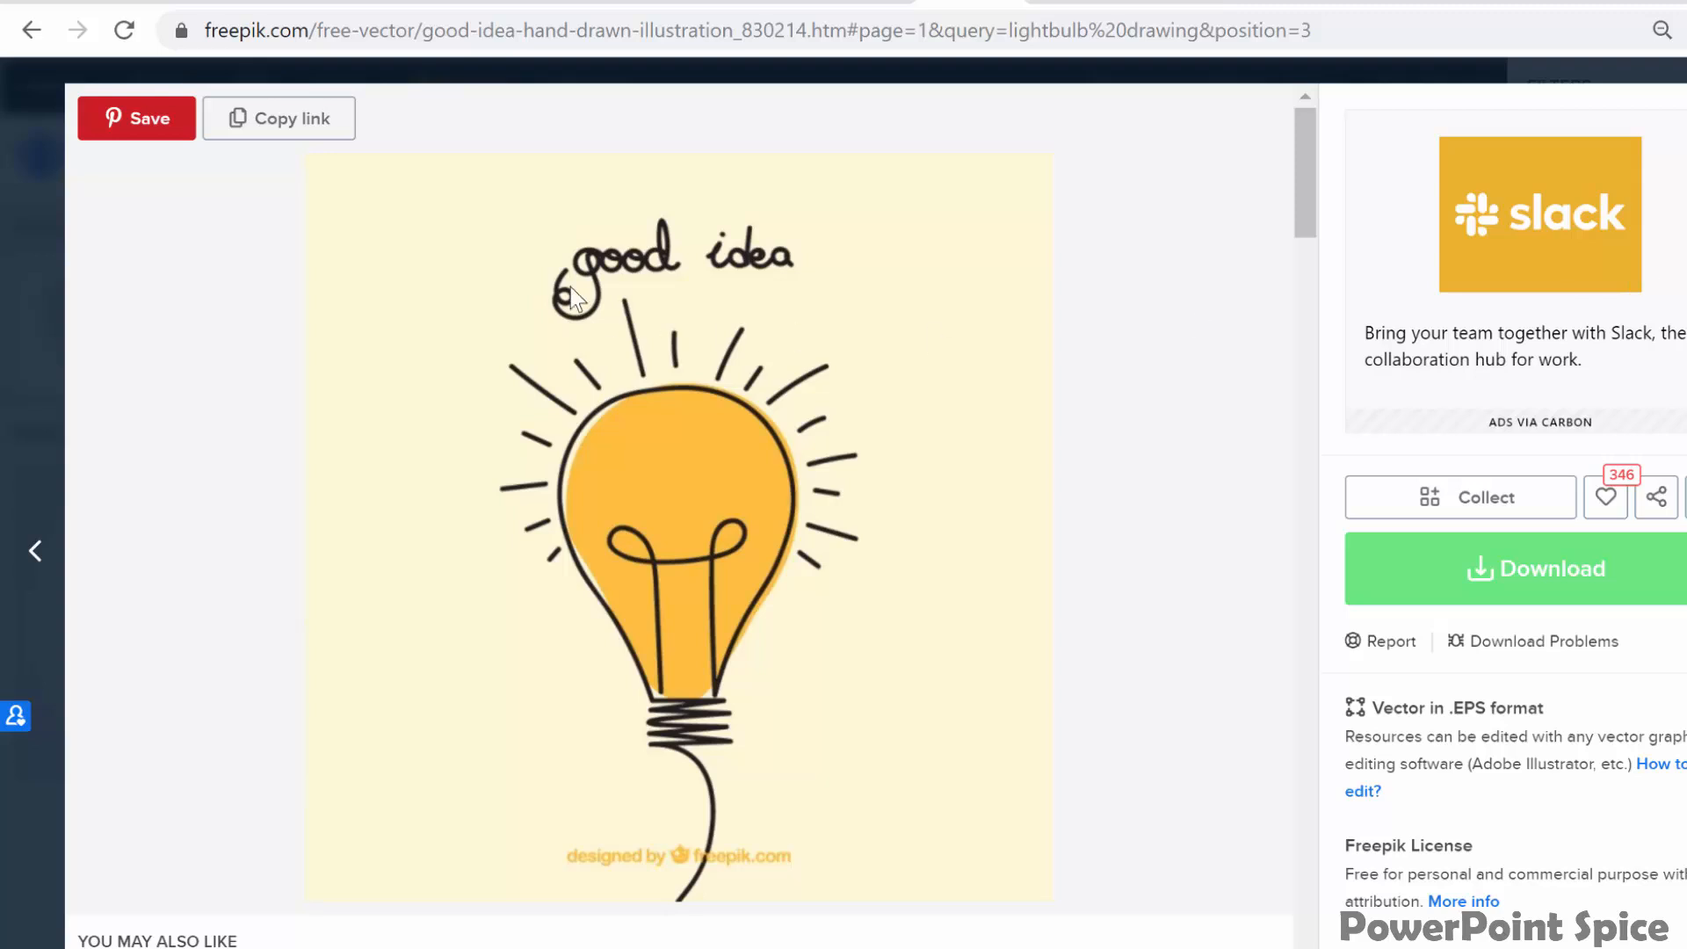
{"action": "mouse_move", "coordinate": [712, 517]}
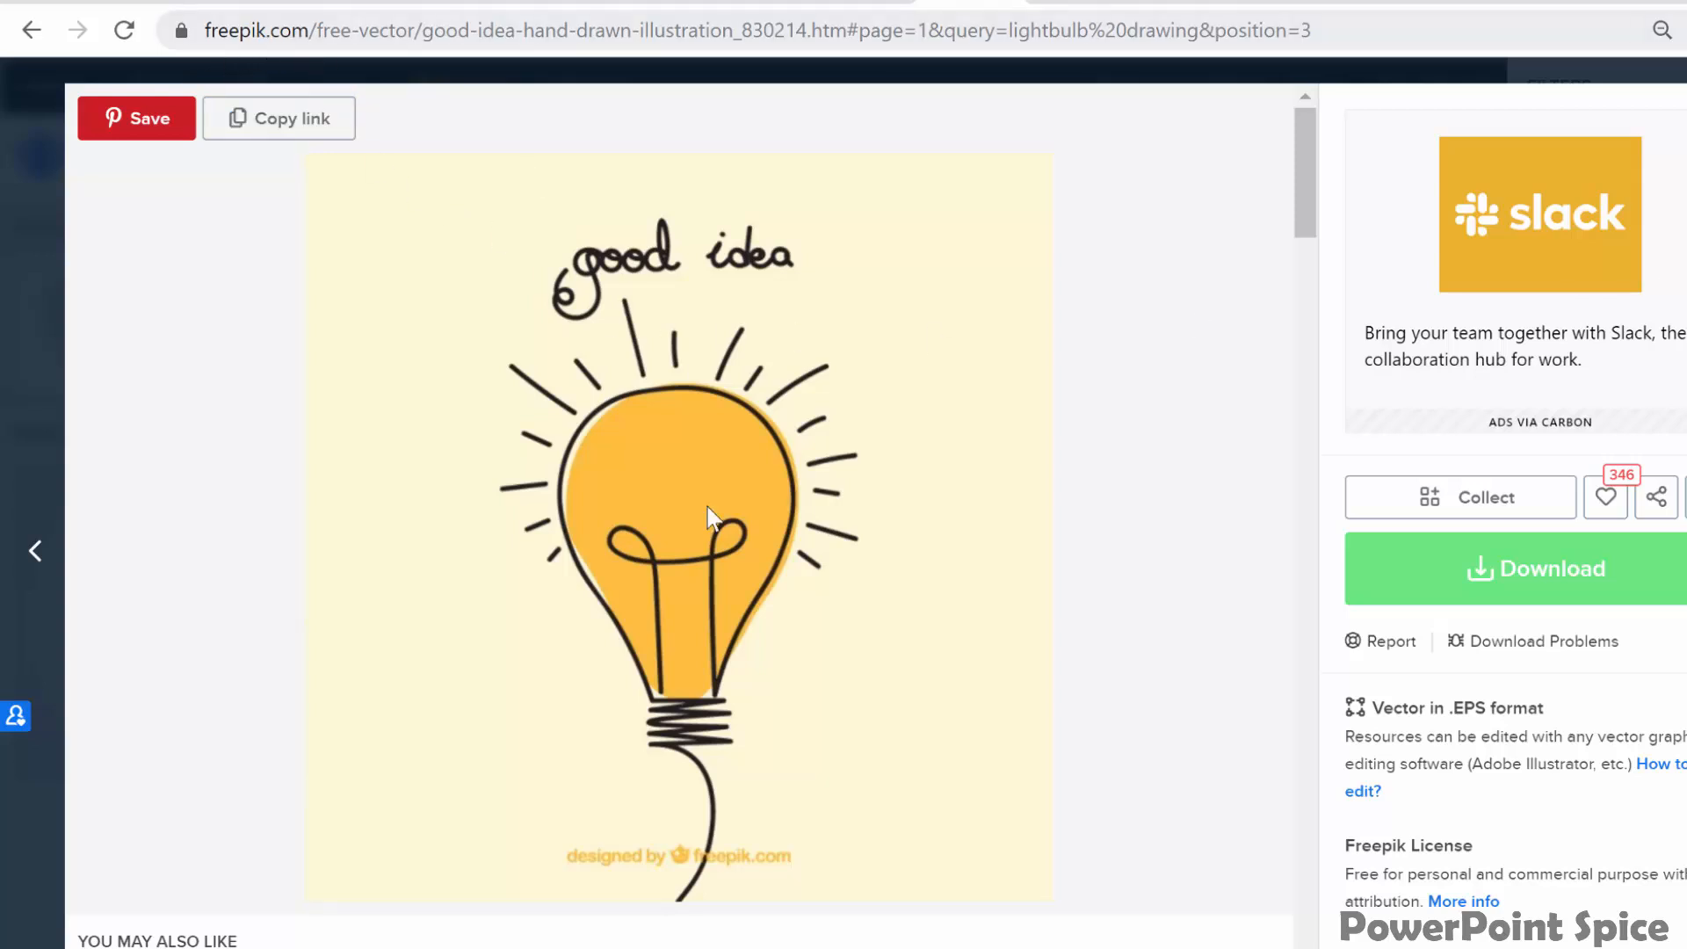
{"action": "mouse_move", "coordinate": [970, 674]}
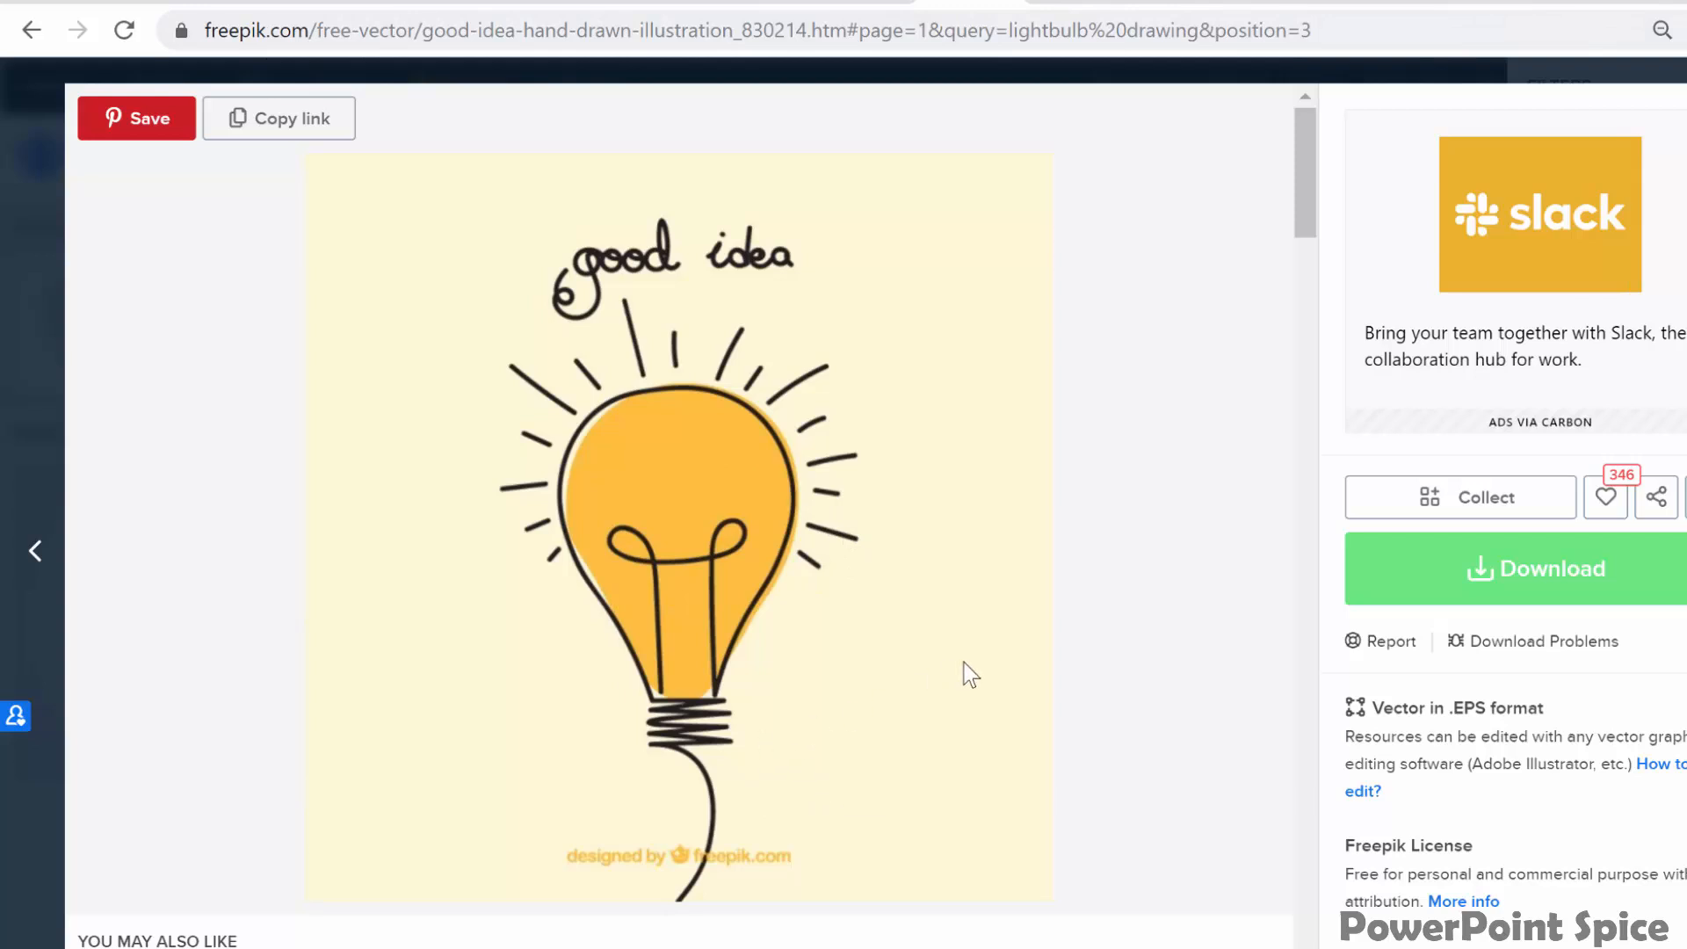
{"action": "mouse_move", "coordinate": [782, 529]}
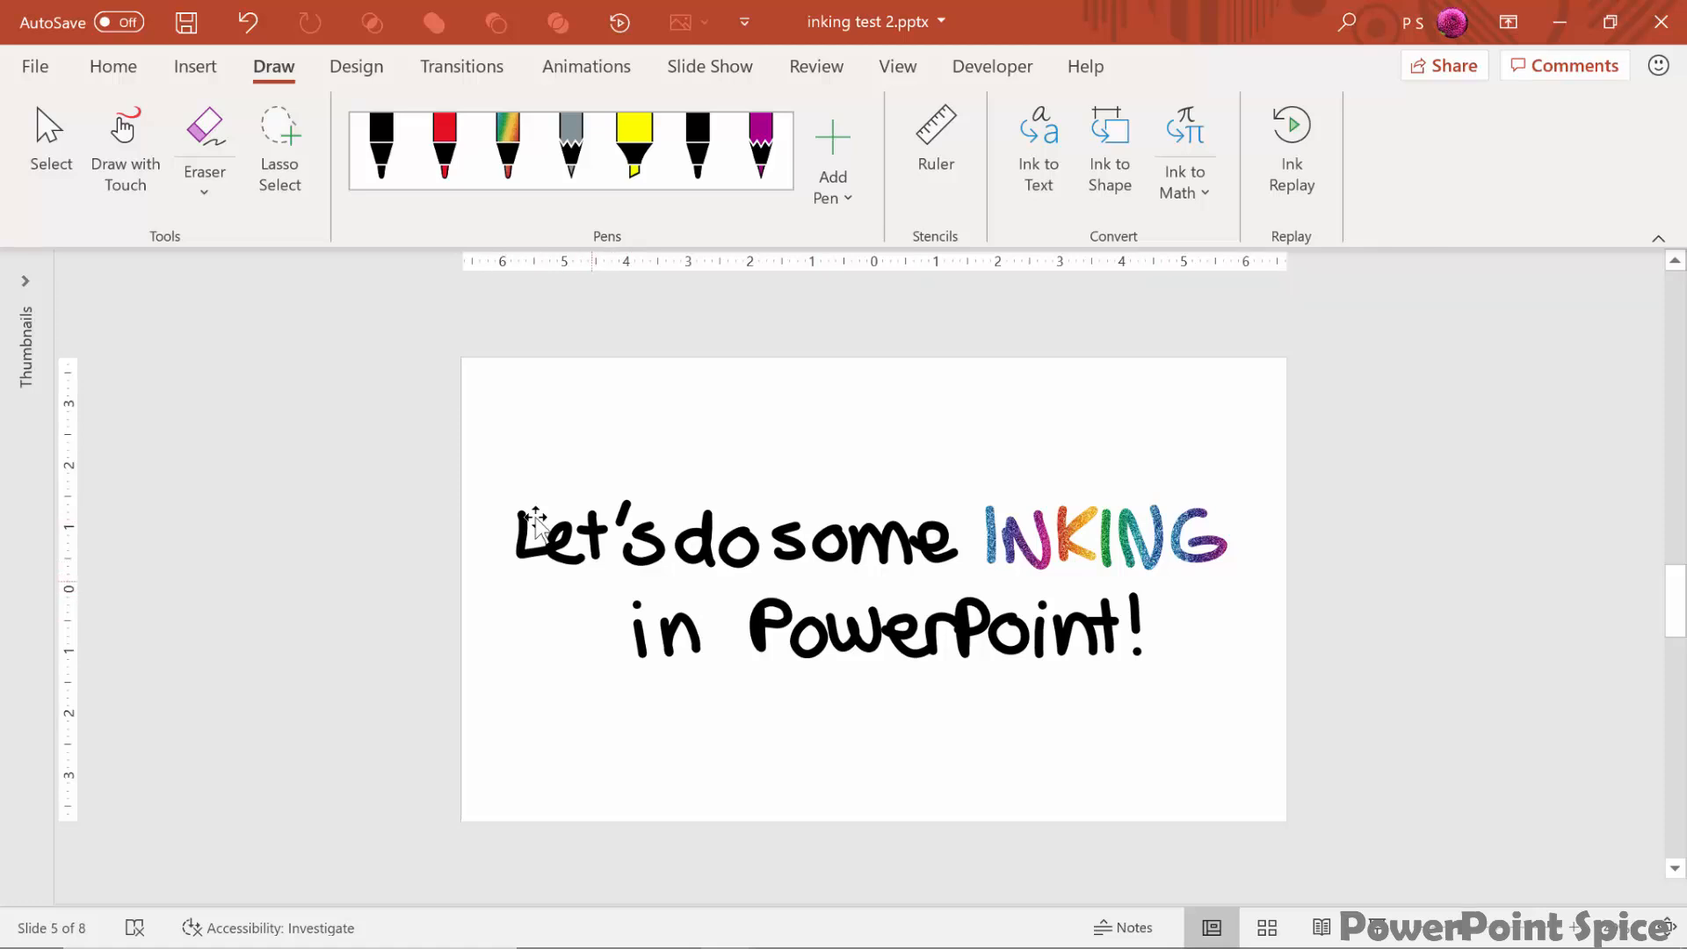
Step: Switch to the inking test deck's slide with the handwritten INKING text
{"action": "left_click", "coordinate": [662, 634]}
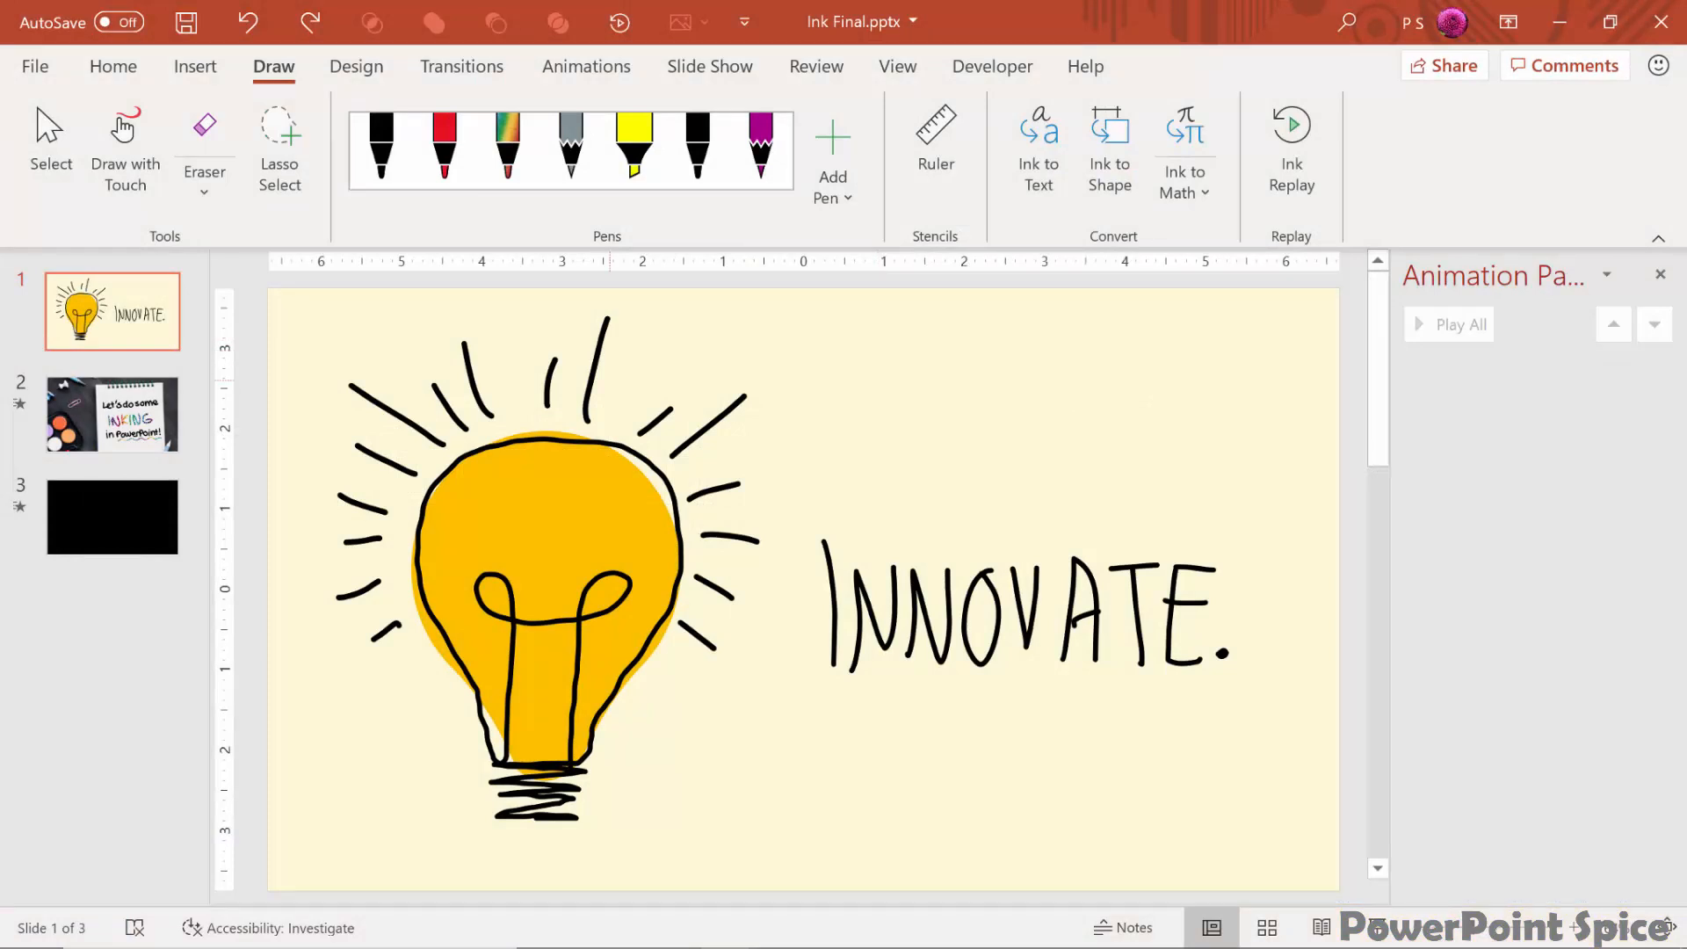
Step: Erase the period after INNOVATE, give the bulb ink a Replay animation and preview it
{"action": "left_click", "coordinate": [204, 138]}
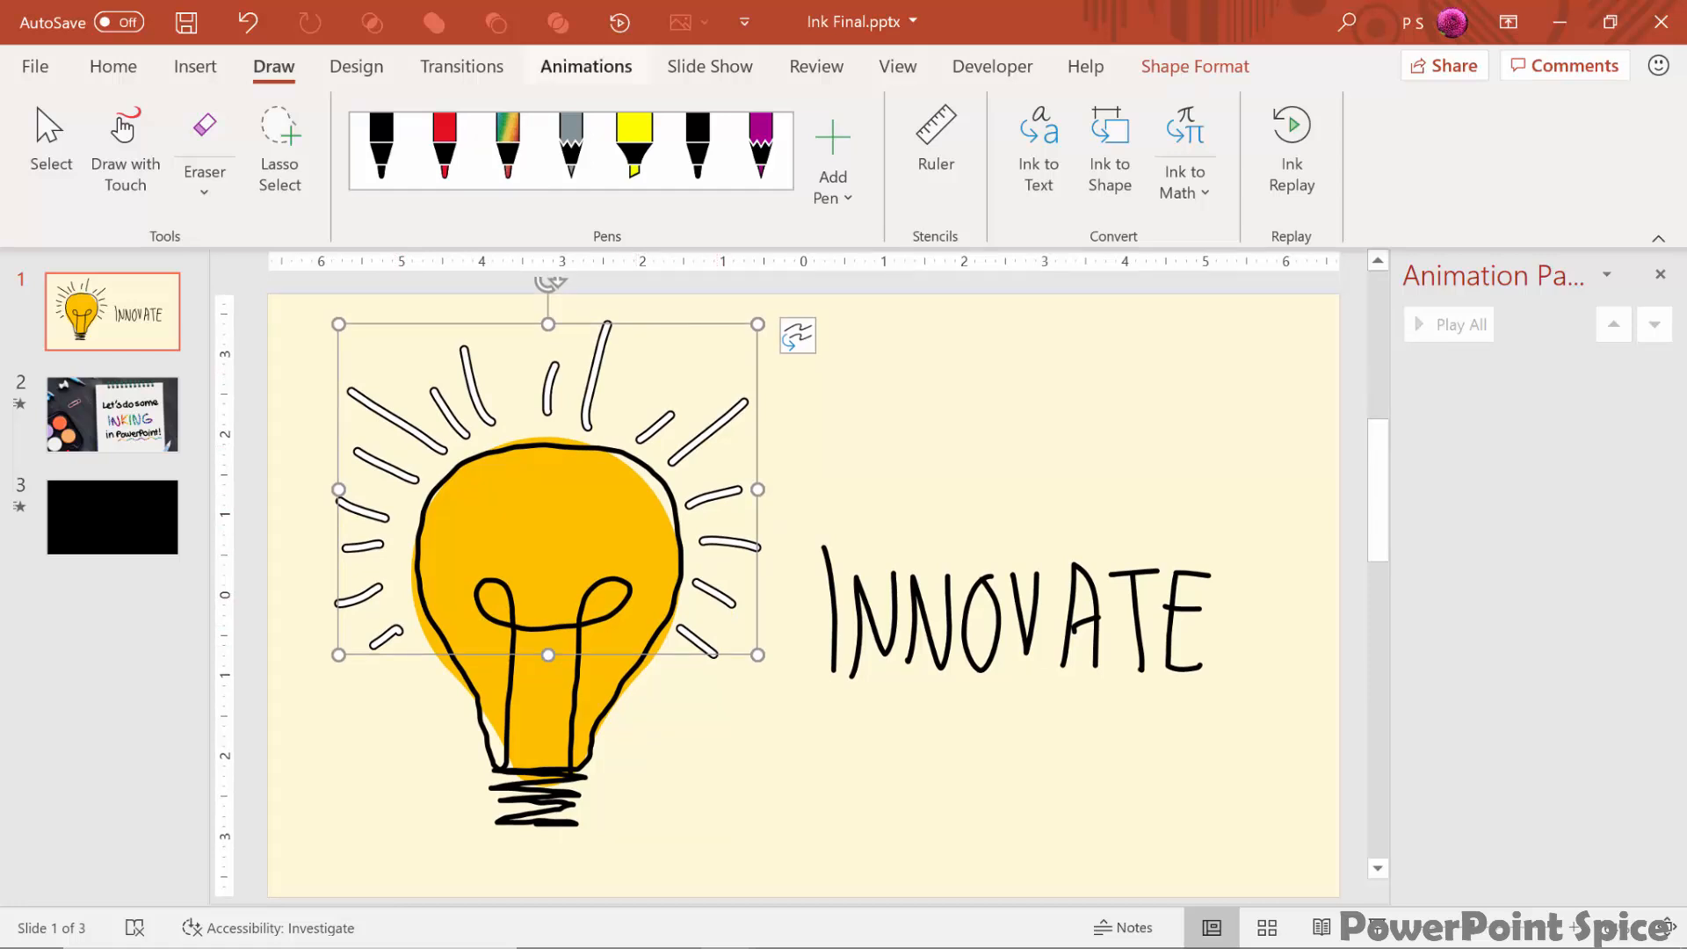
{"action": "left_click", "coordinate": [585, 65]}
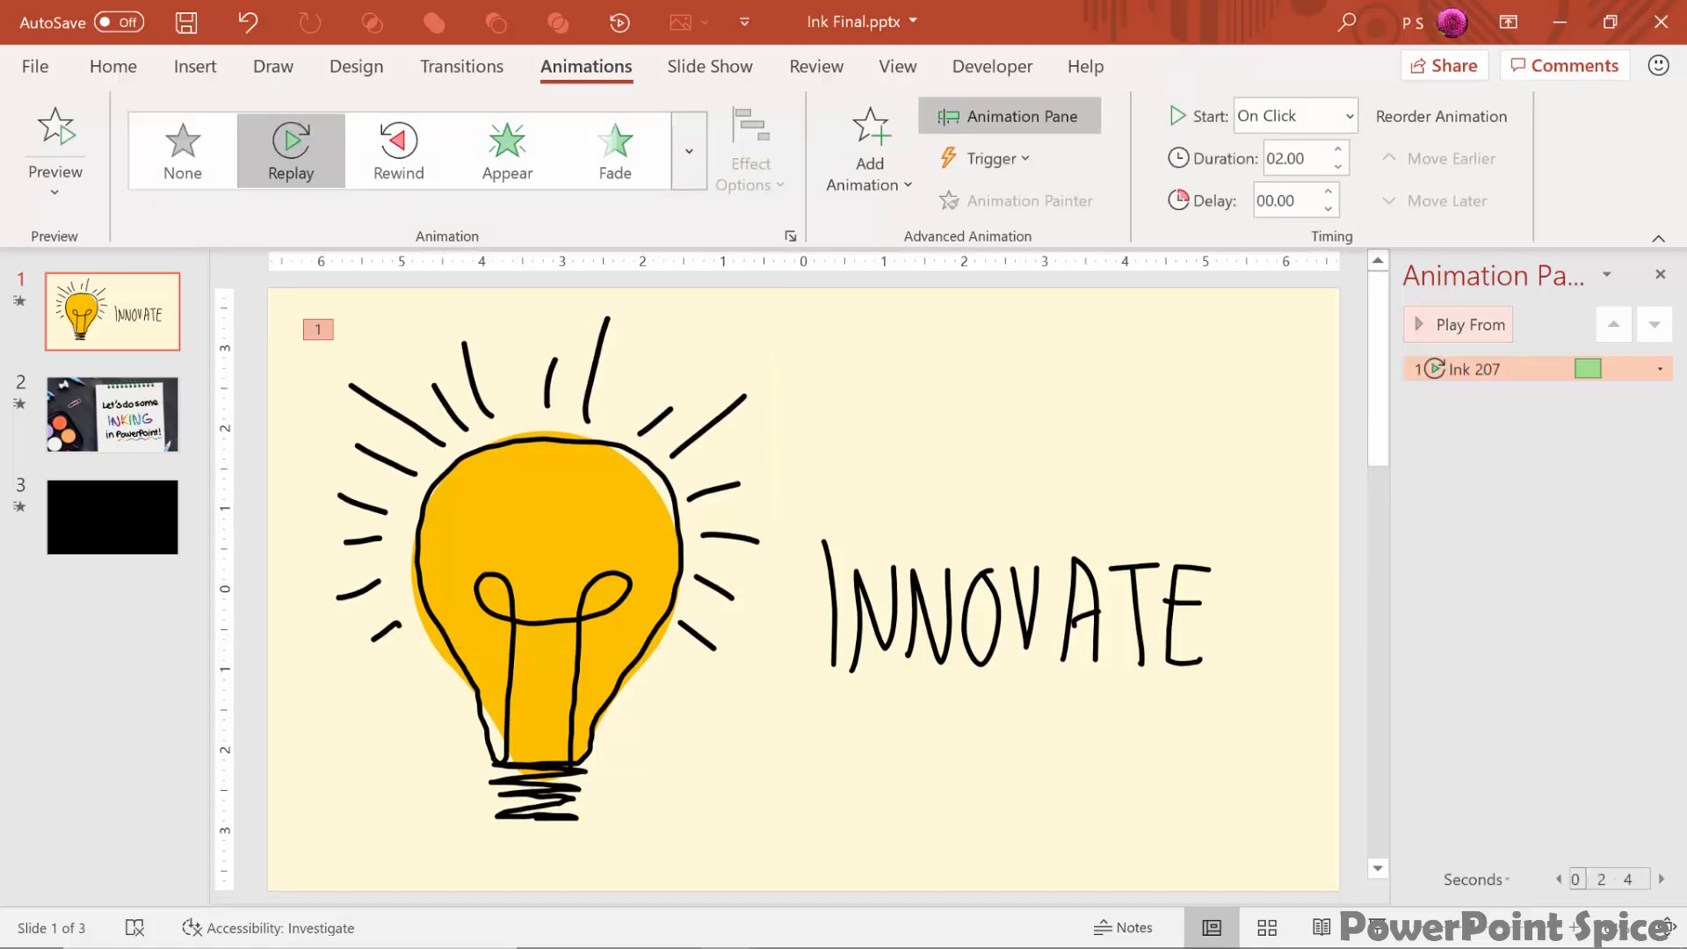
{"action": "left_click", "coordinate": [1458, 323]}
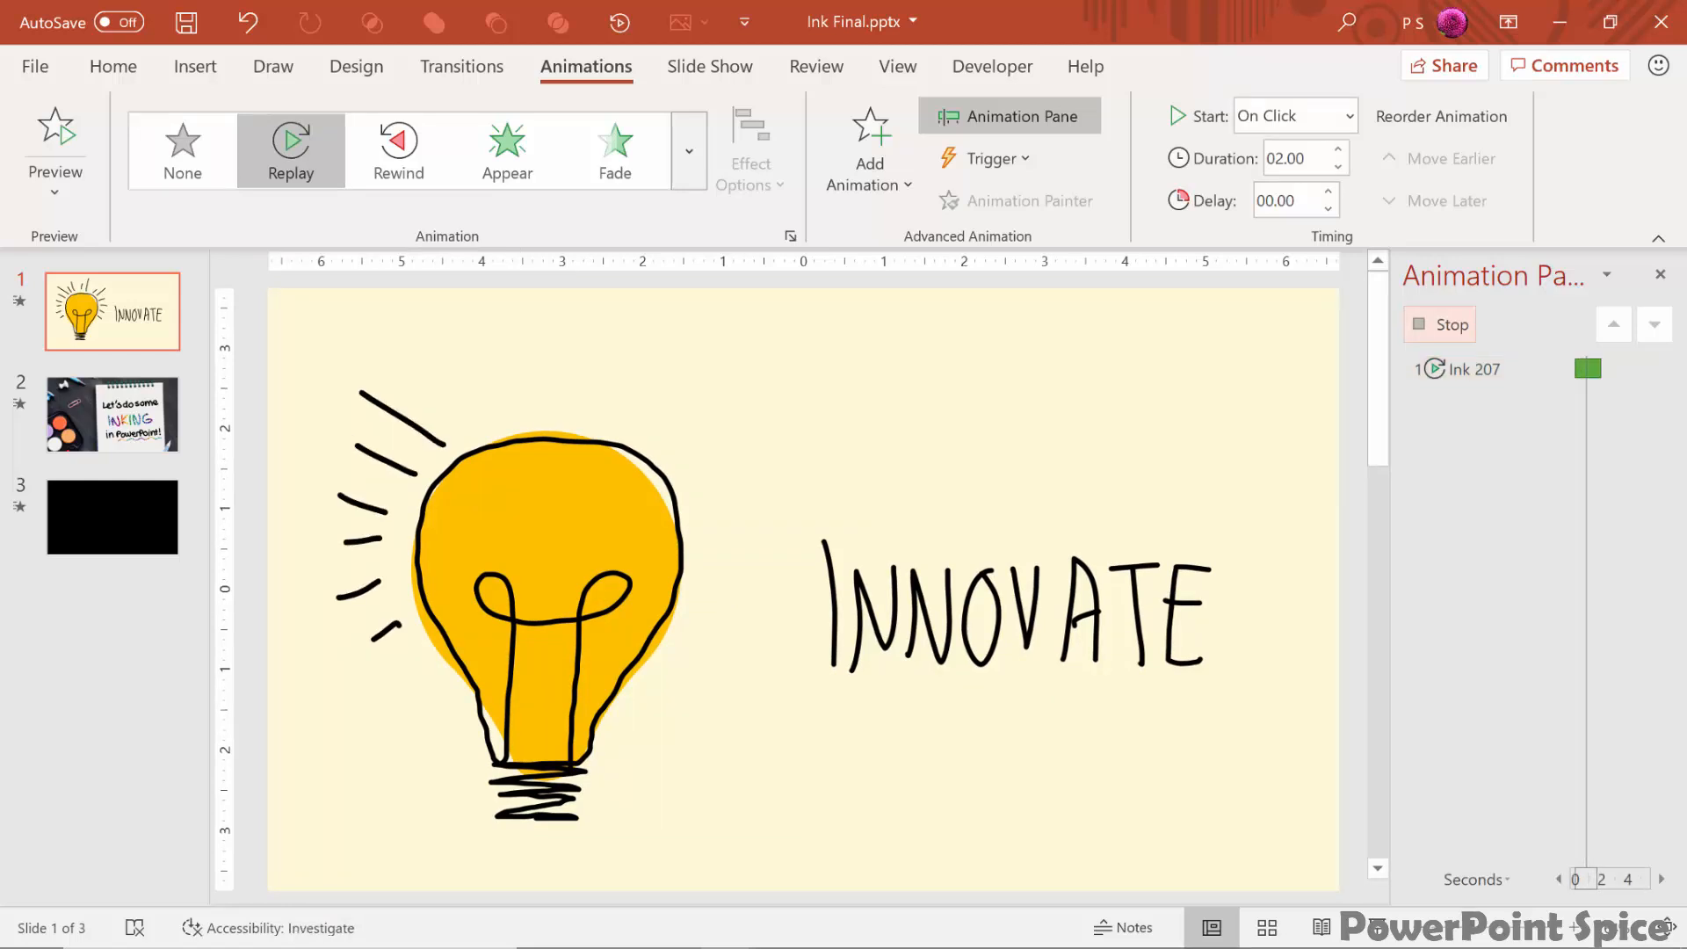
{"action": "left_click", "coordinate": [290, 148]}
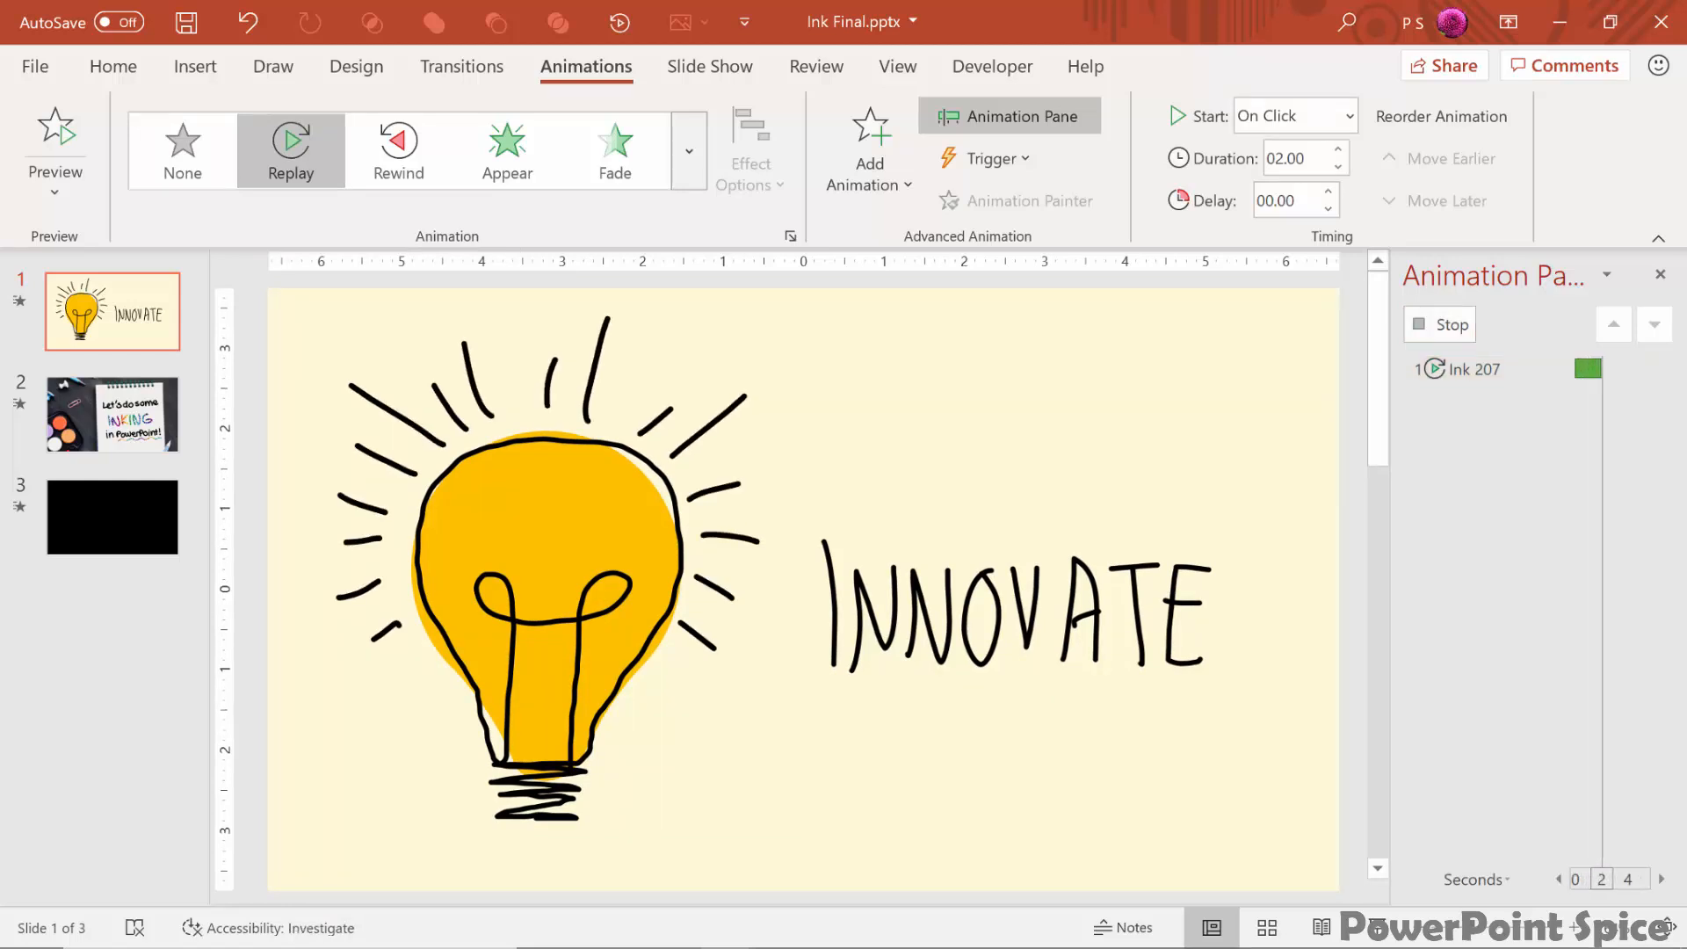
{"action": "left_click", "coordinate": [1474, 369]}
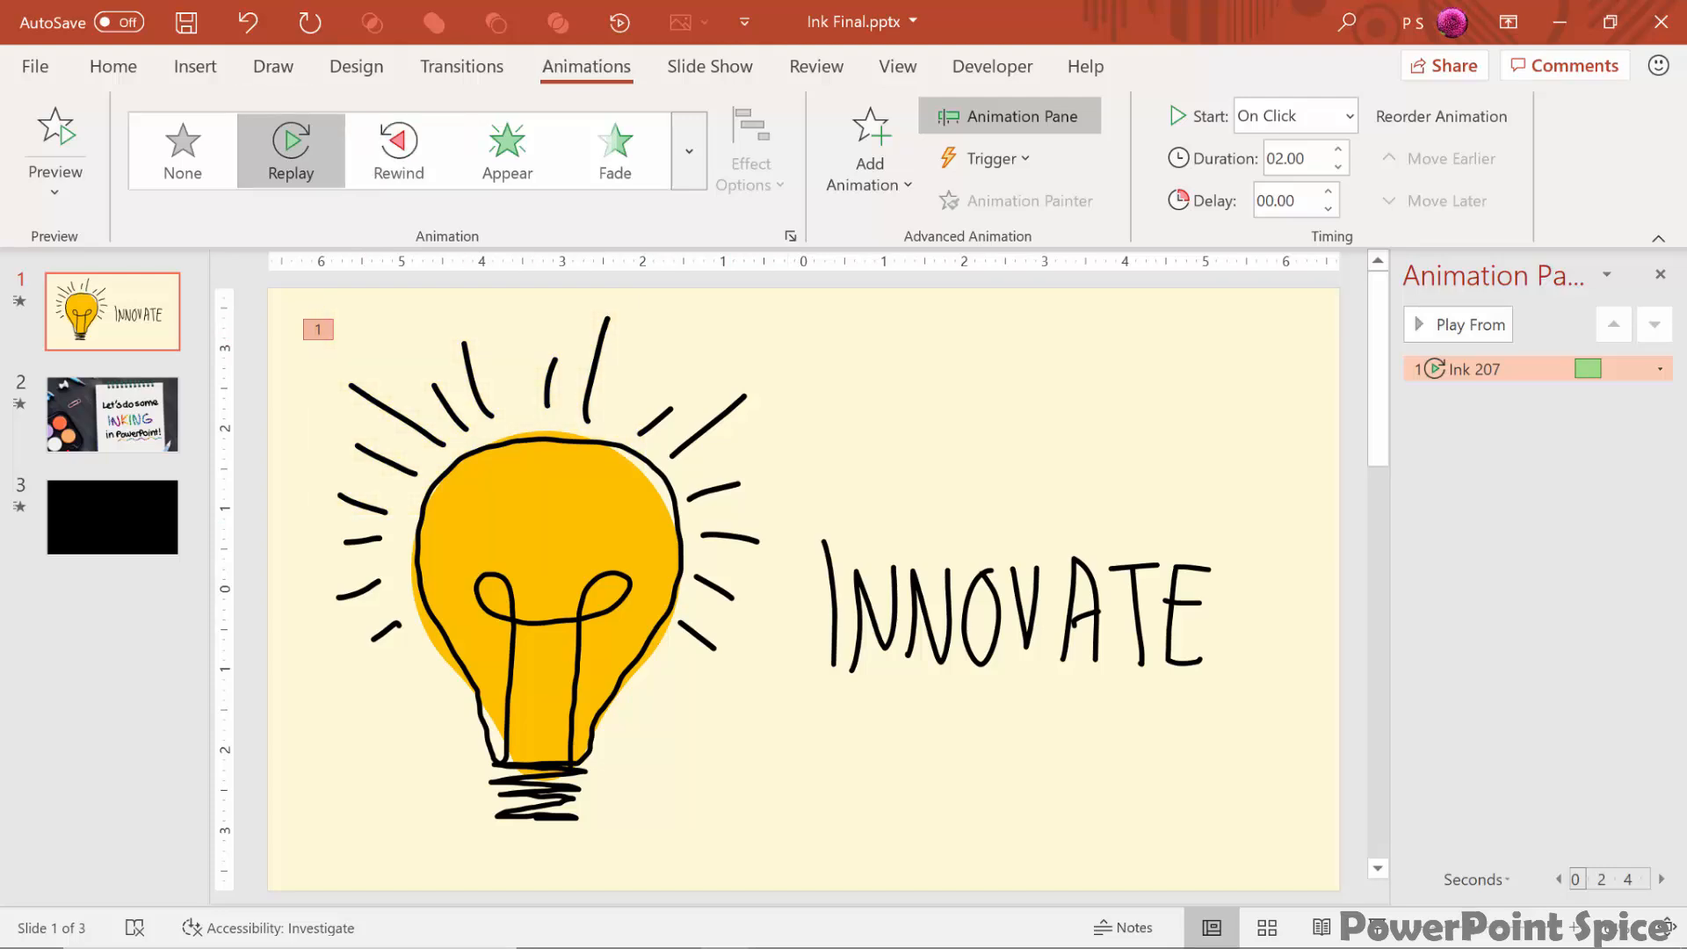
Step: Reapply the Replay animation to the bulb ink, now listed as Ink 8
{"action": "left_click", "coordinate": [272, 67]}
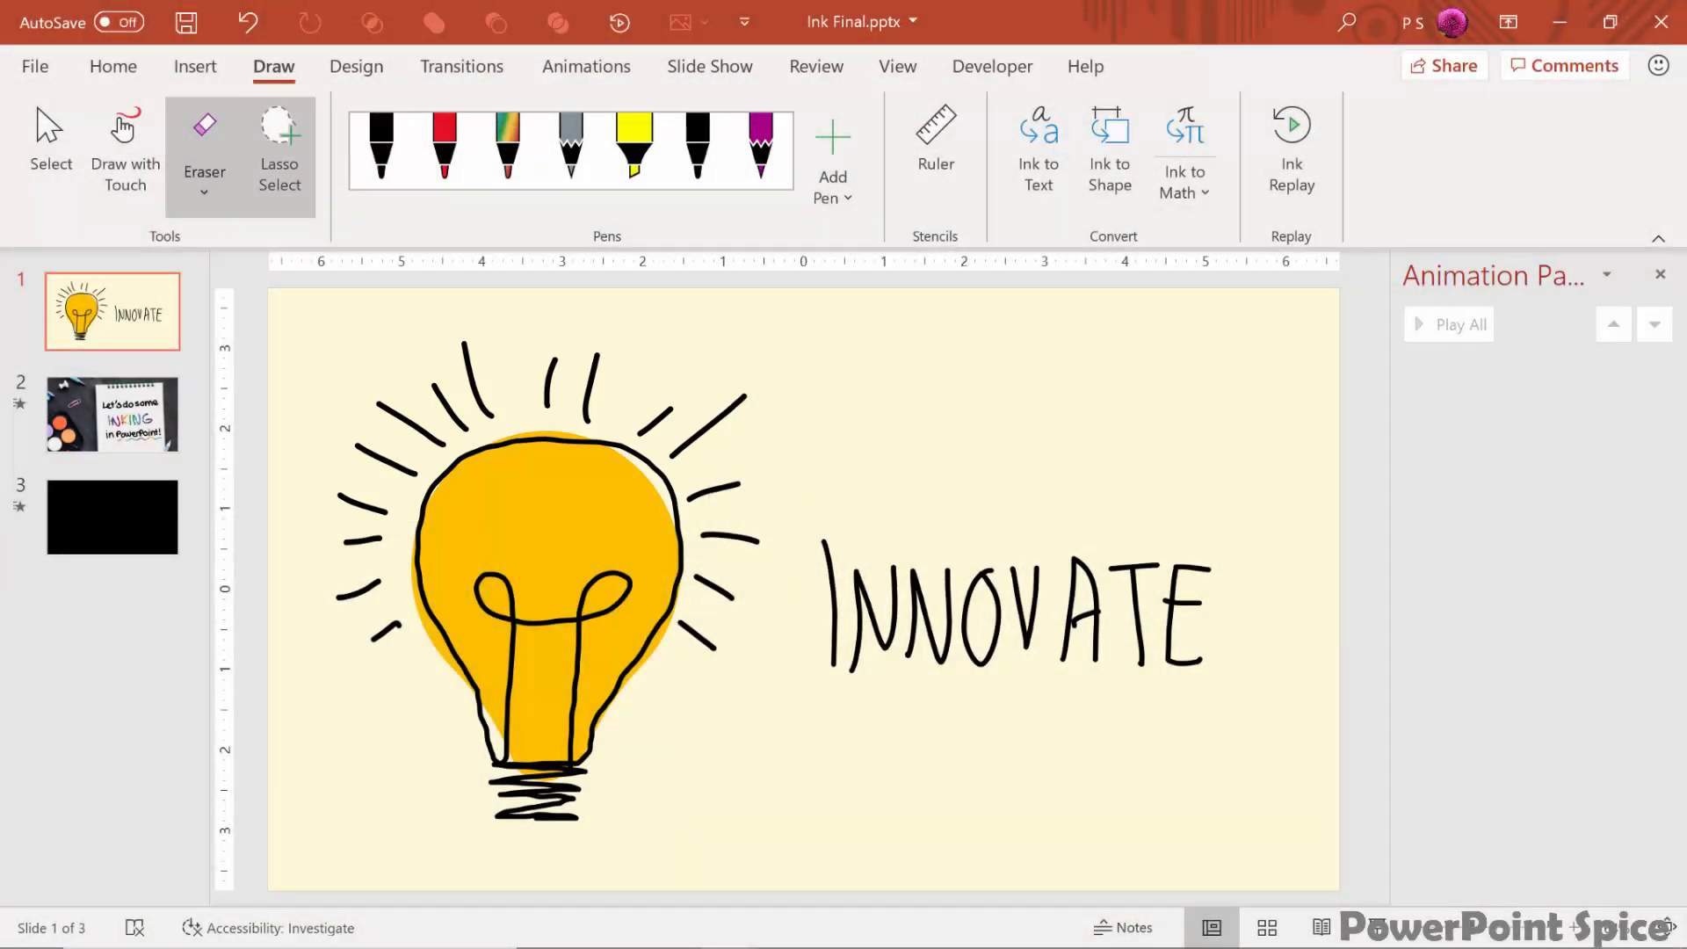
{"action": "left_click", "coordinate": [587, 67]}
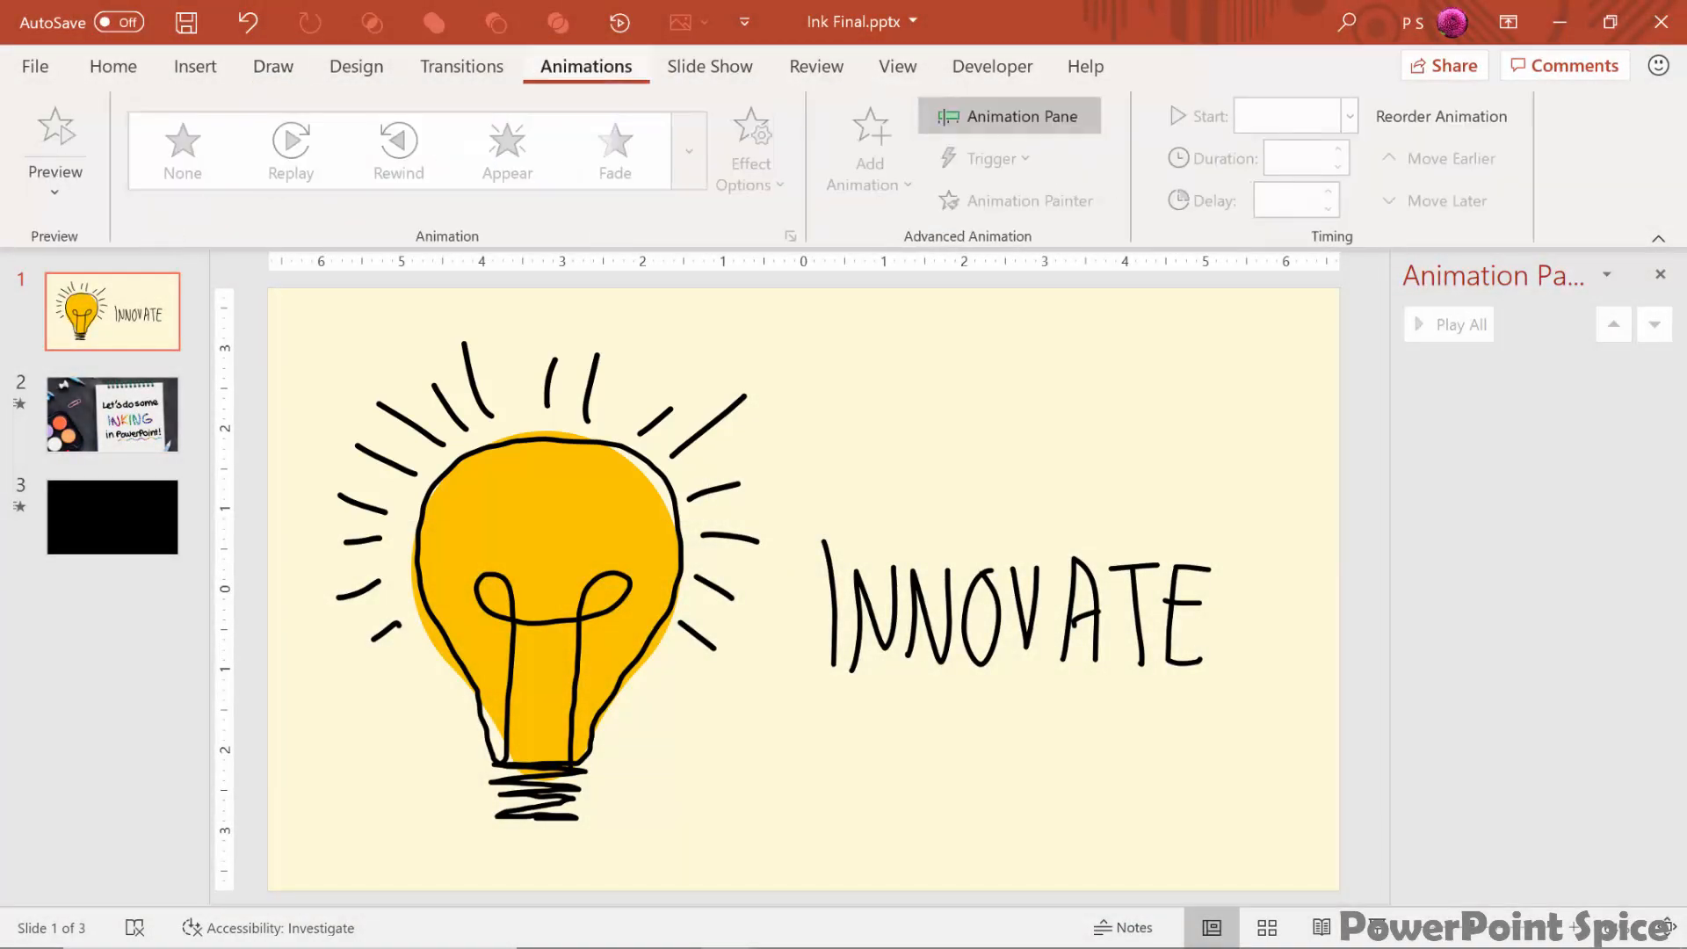
{"action": "left_click", "coordinate": [549, 517]}
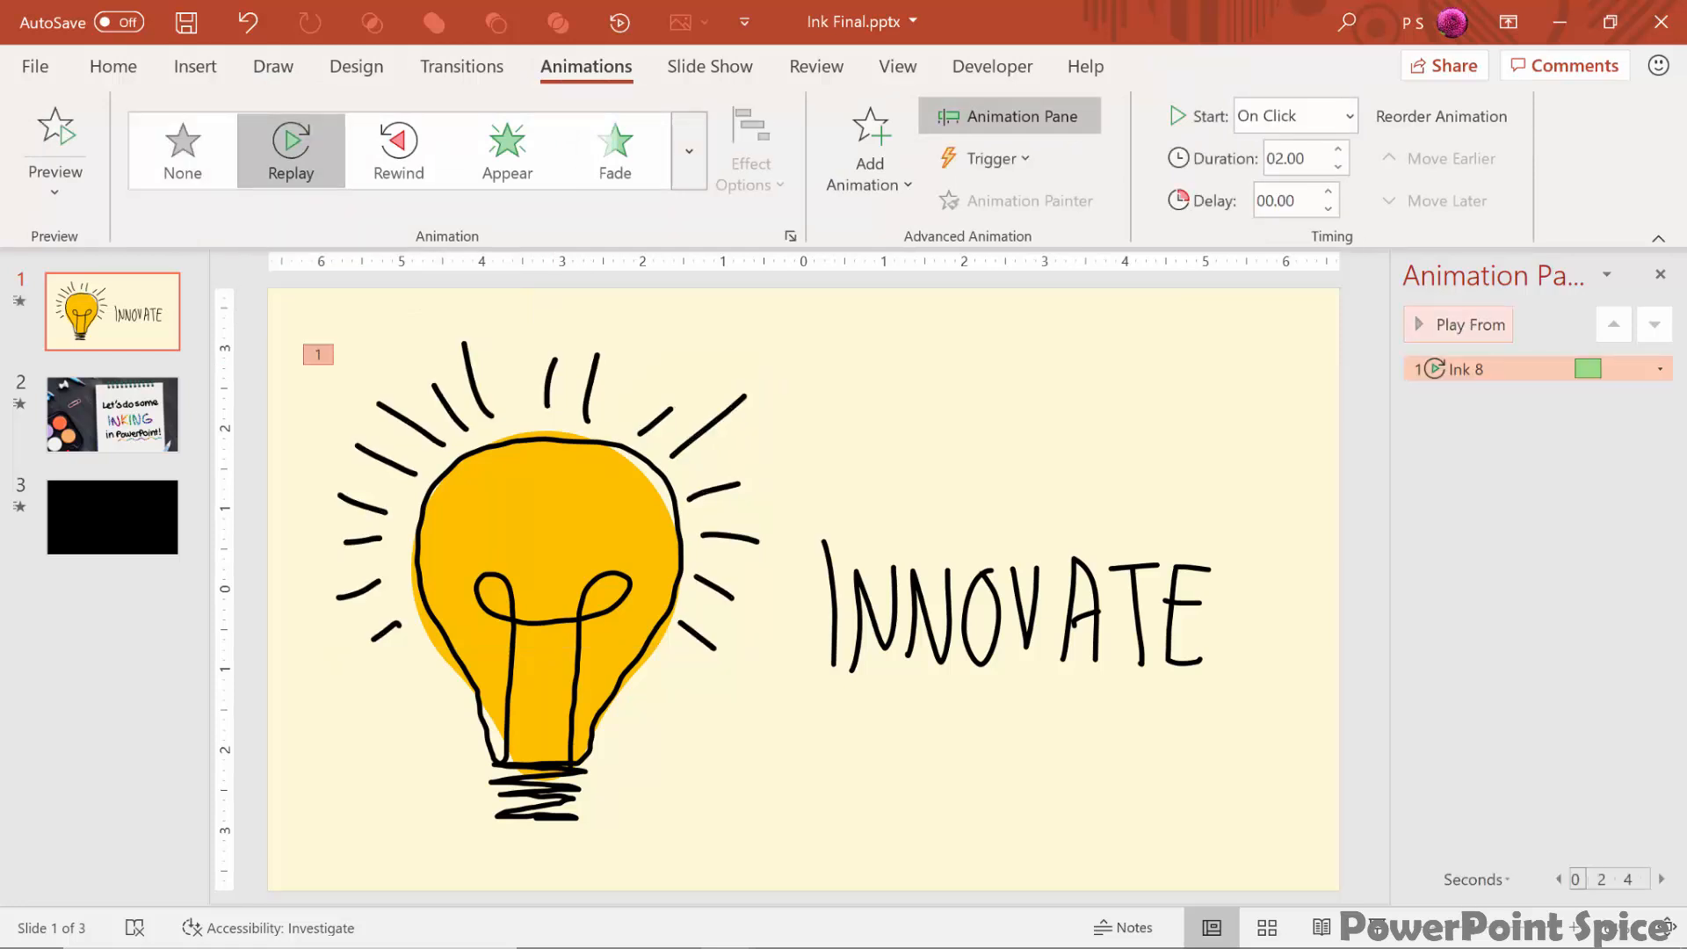
{"action": "left_click", "coordinate": [1466, 323]}
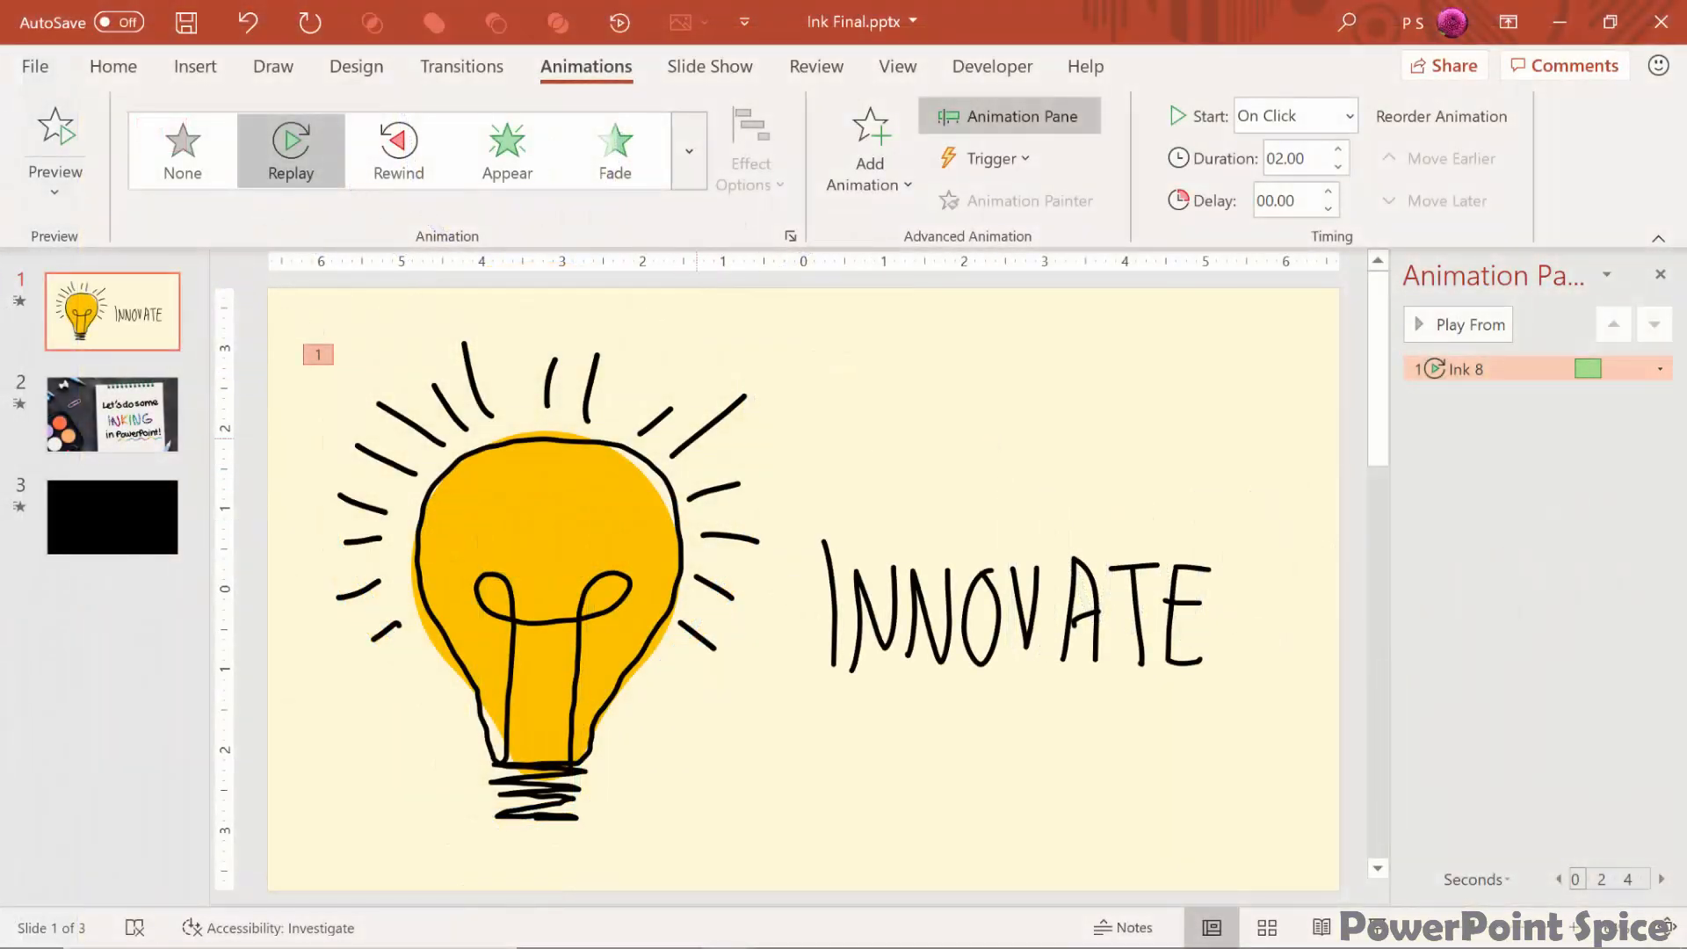
{"action": "left_click", "coordinate": [538, 485]}
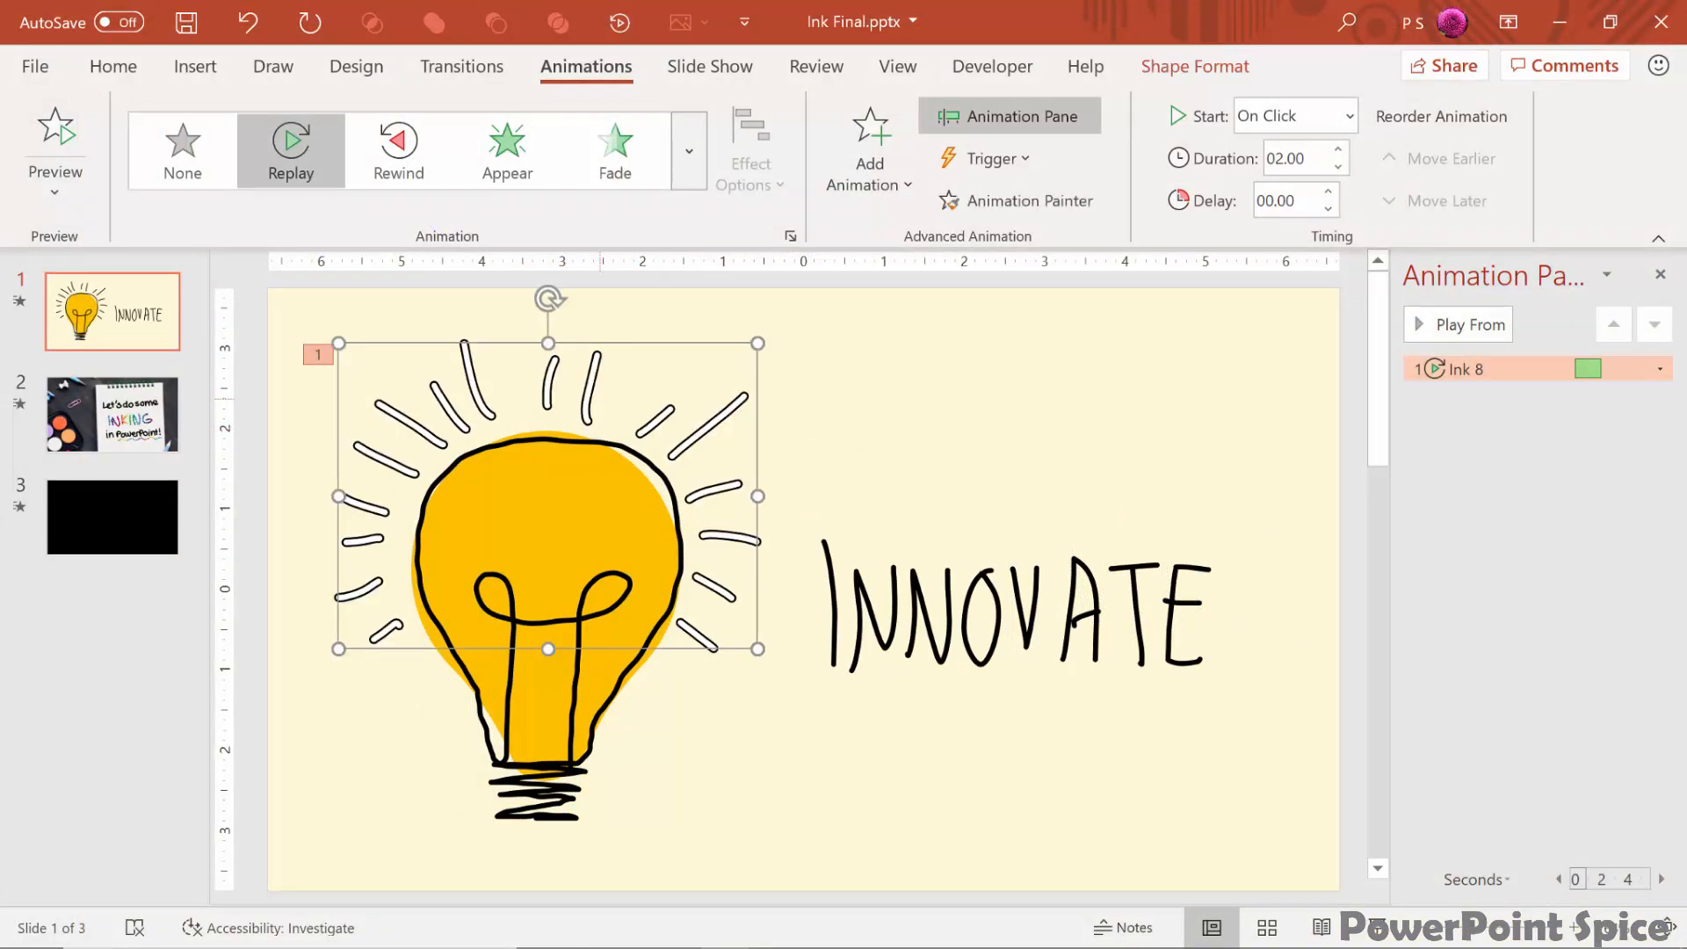